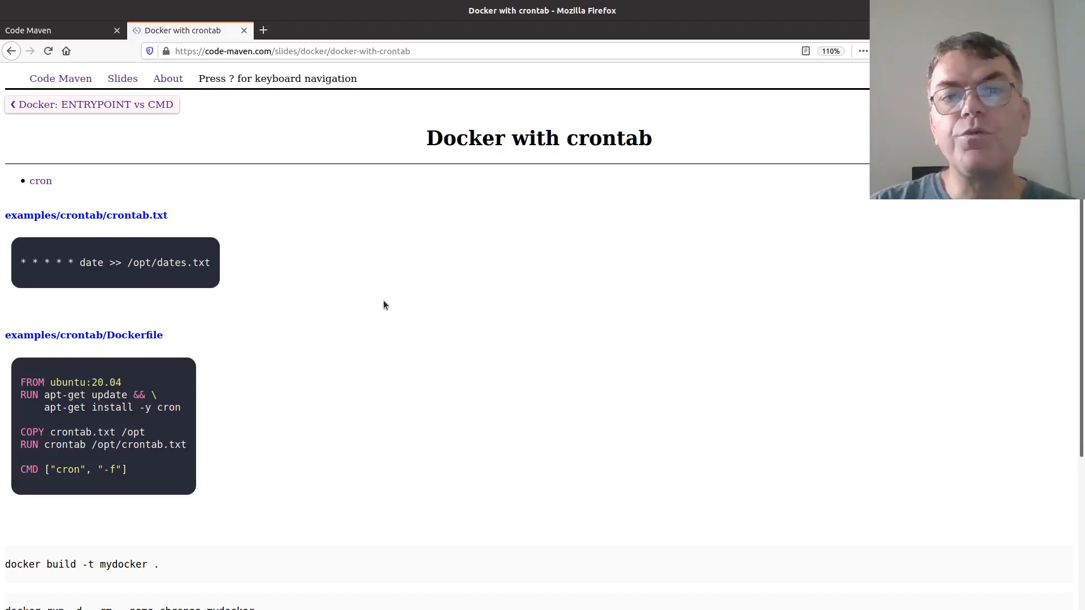
pyautogui.moveTo(151, 222)
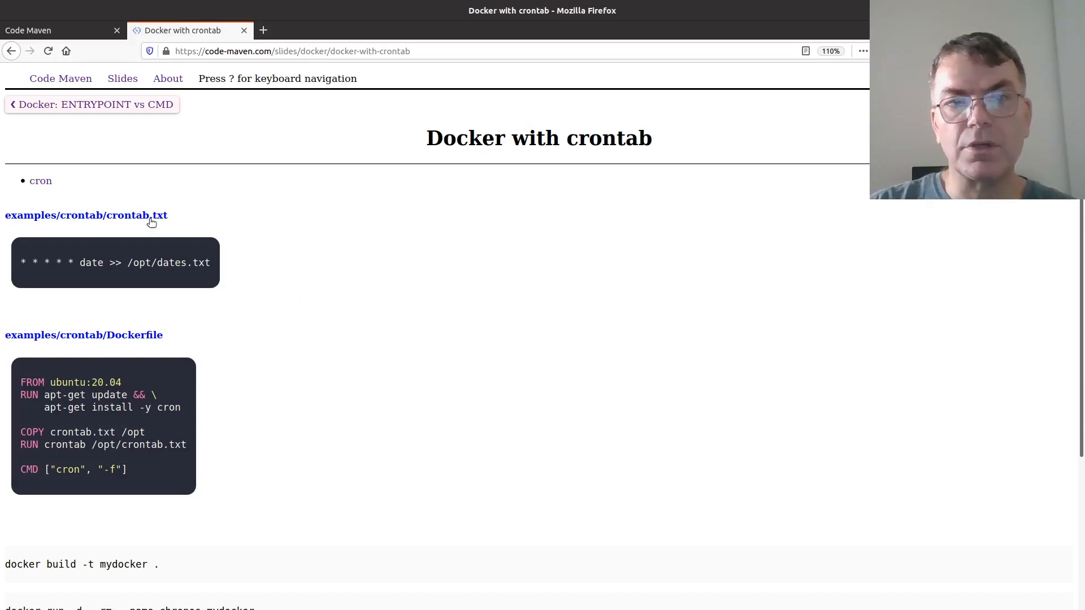
pyautogui.moveTo(300, 253)
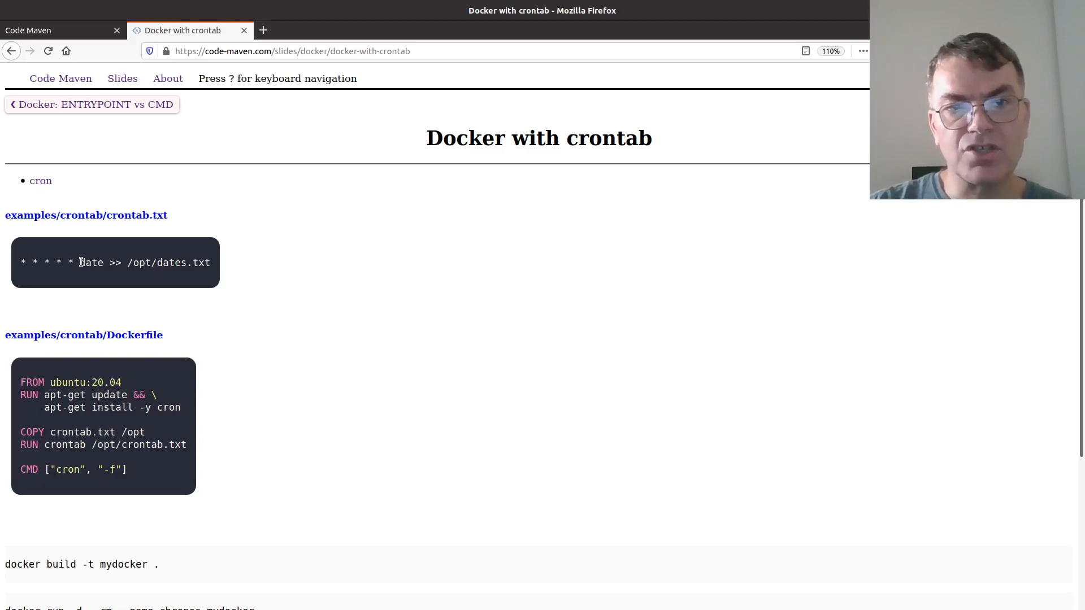
pyautogui.moveTo(386, 280)
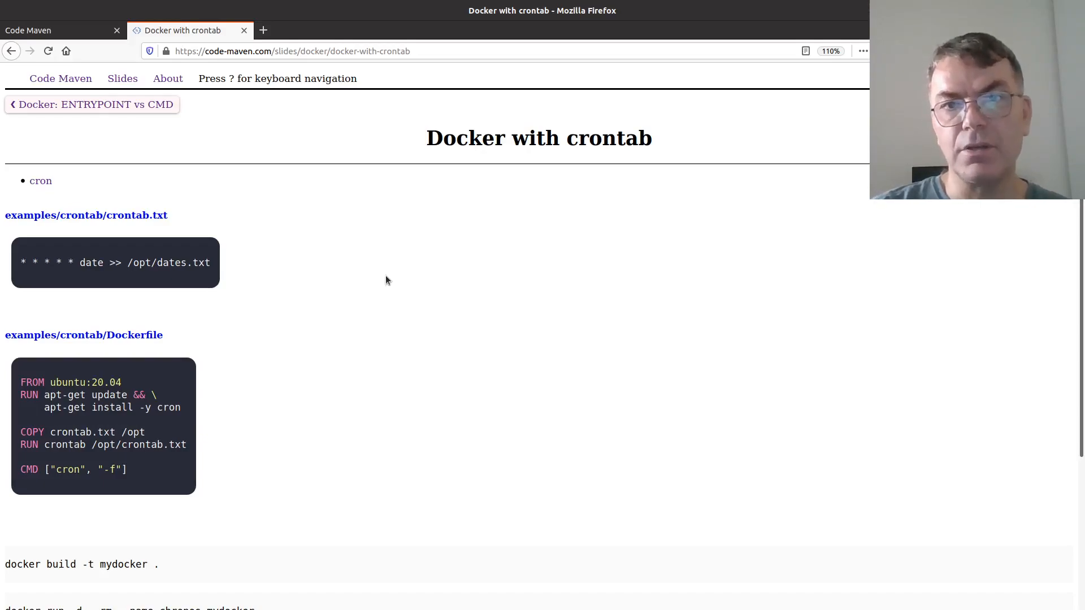
pyautogui.moveTo(18, 269)
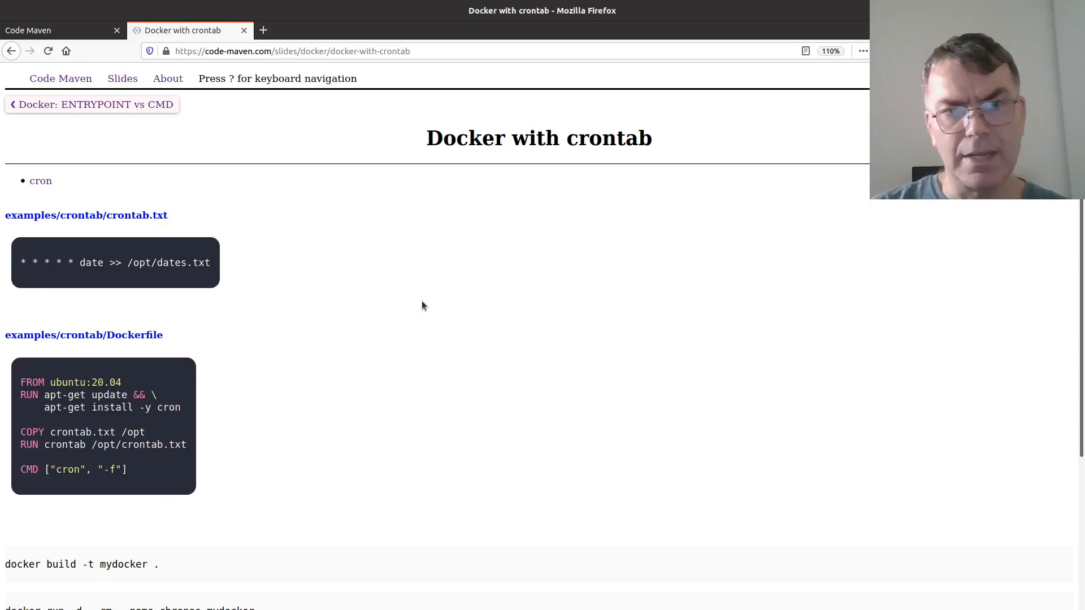
pyautogui.moveTo(216, 282)
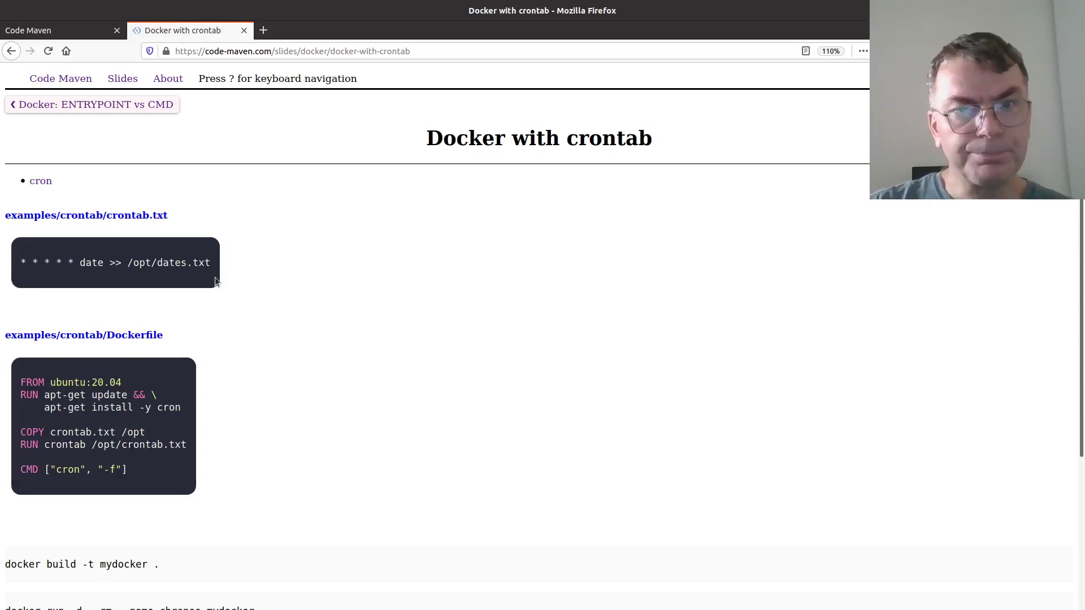
pyautogui.moveTo(184, 277)
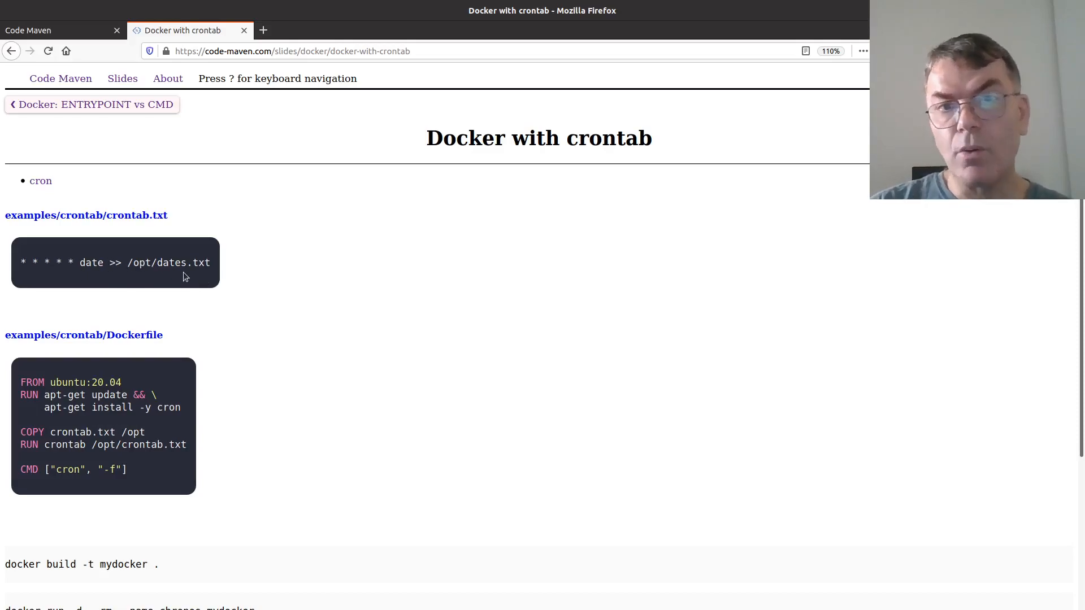
pyautogui.moveTo(117, 274)
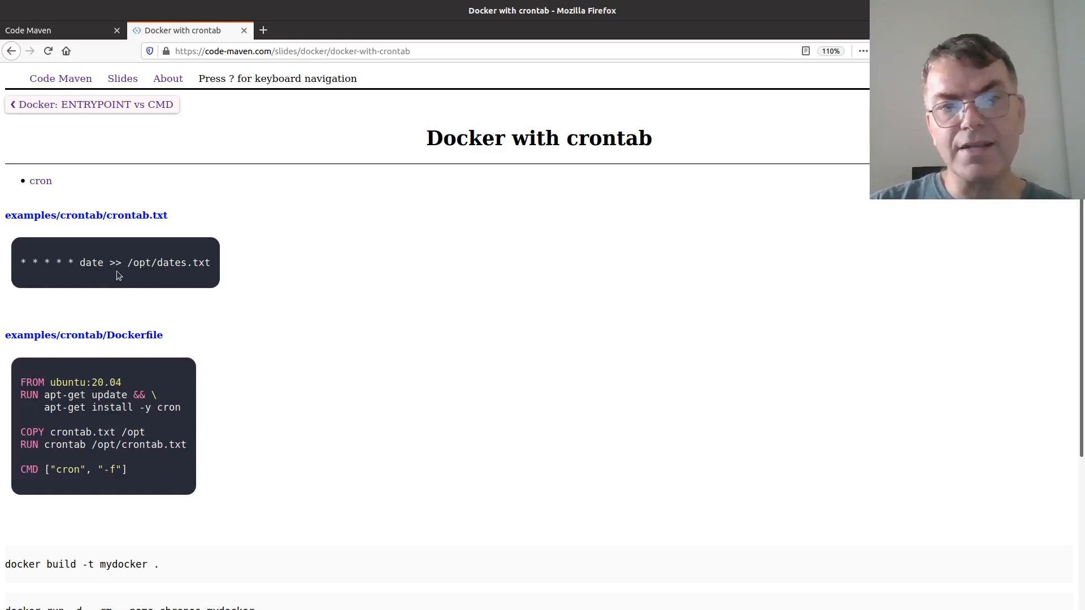
pyautogui.moveTo(220, 274)
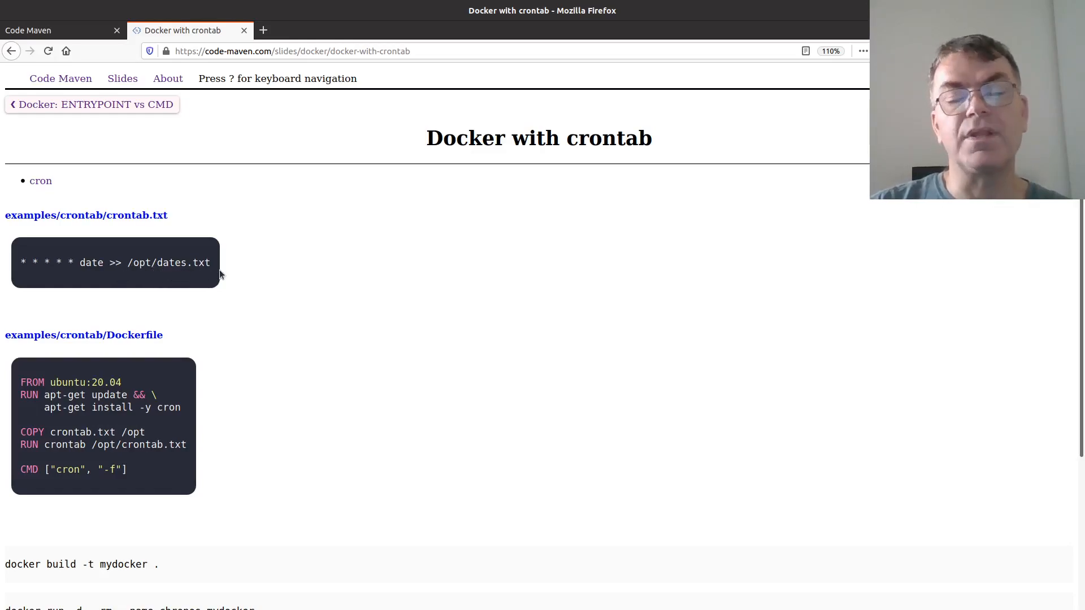
pyautogui.moveTo(107, 273)
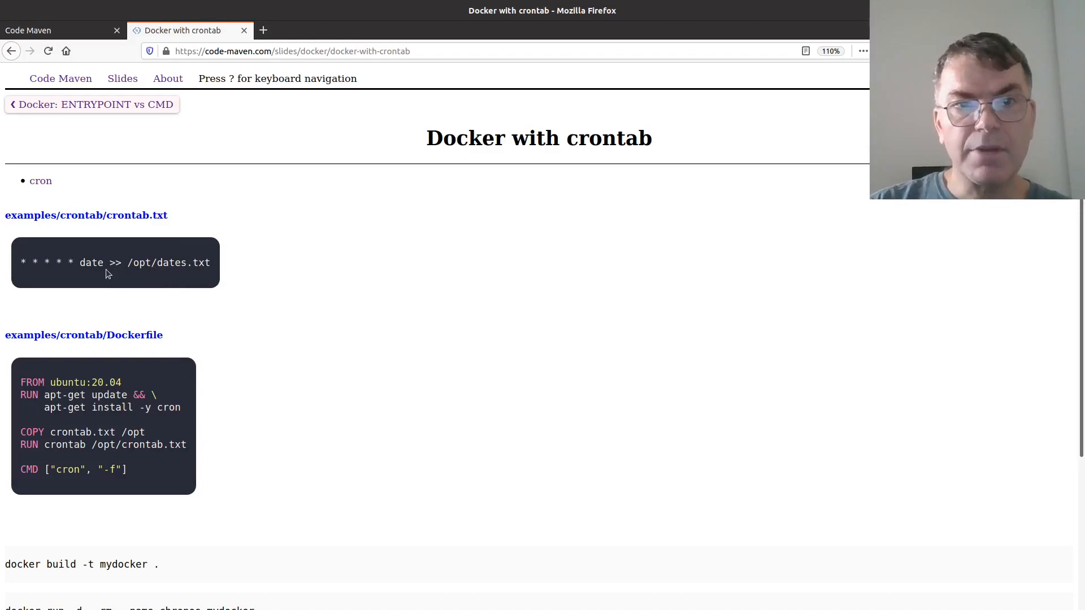
pyautogui.moveTo(492, 280)
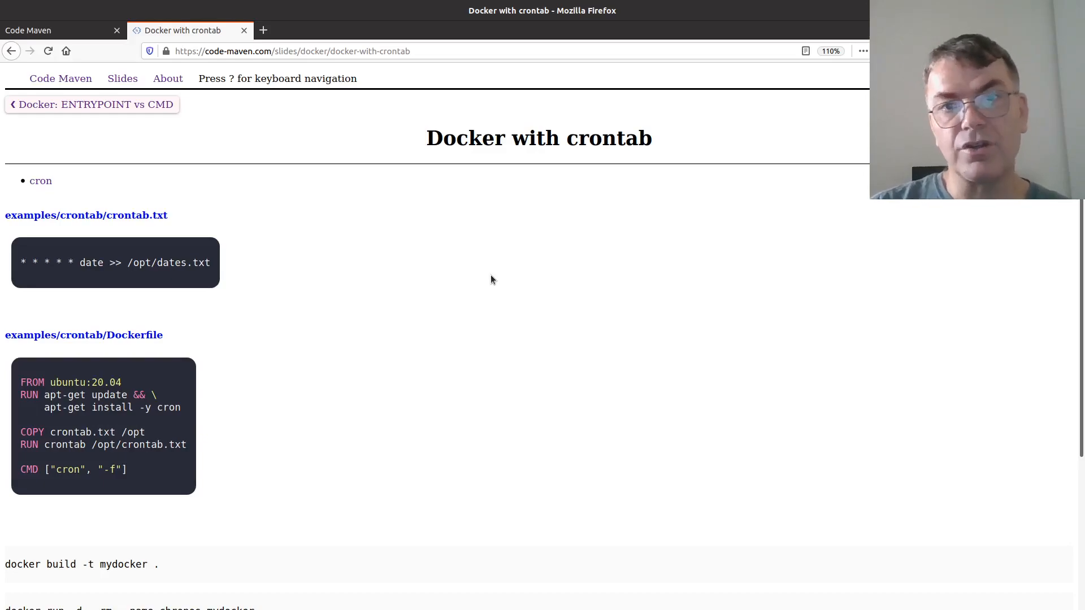
pyautogui.moveTo(533, 361)
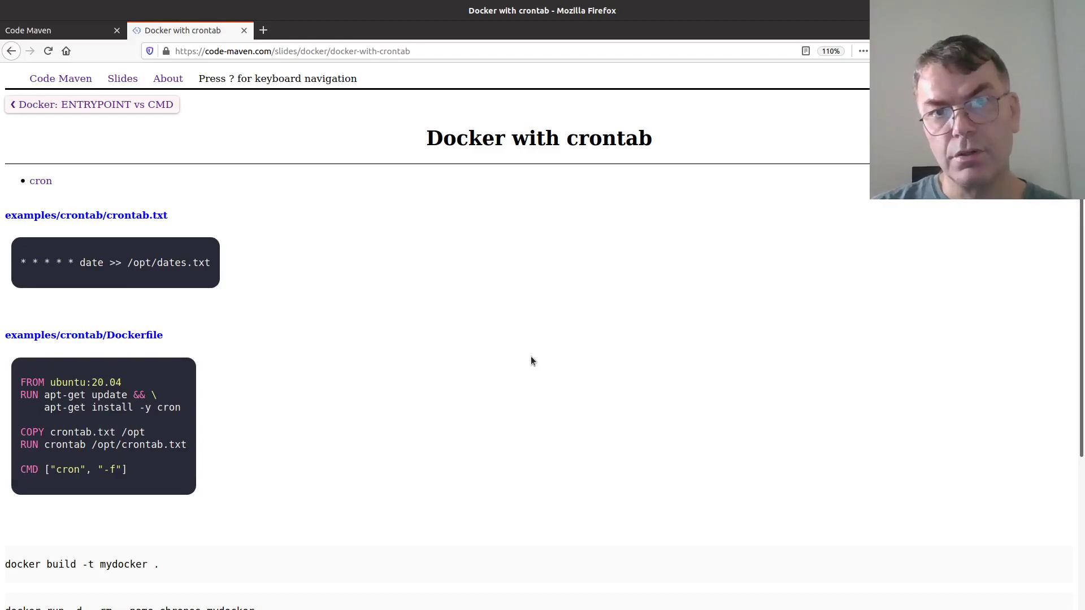
pyautogui.moveTo(235, 423)
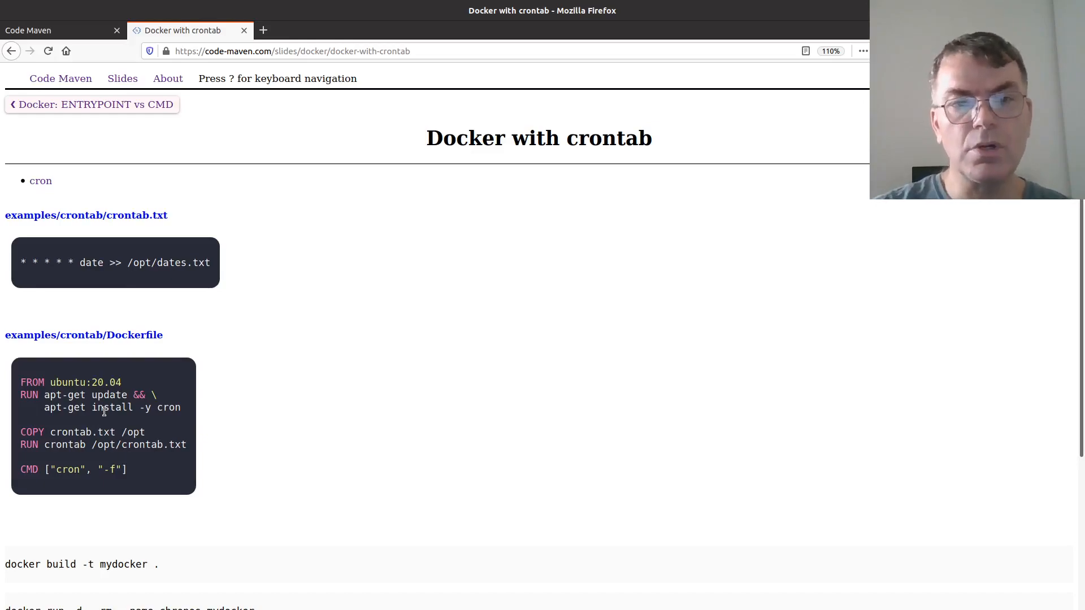
pyautogui.moveTo(146, 421)
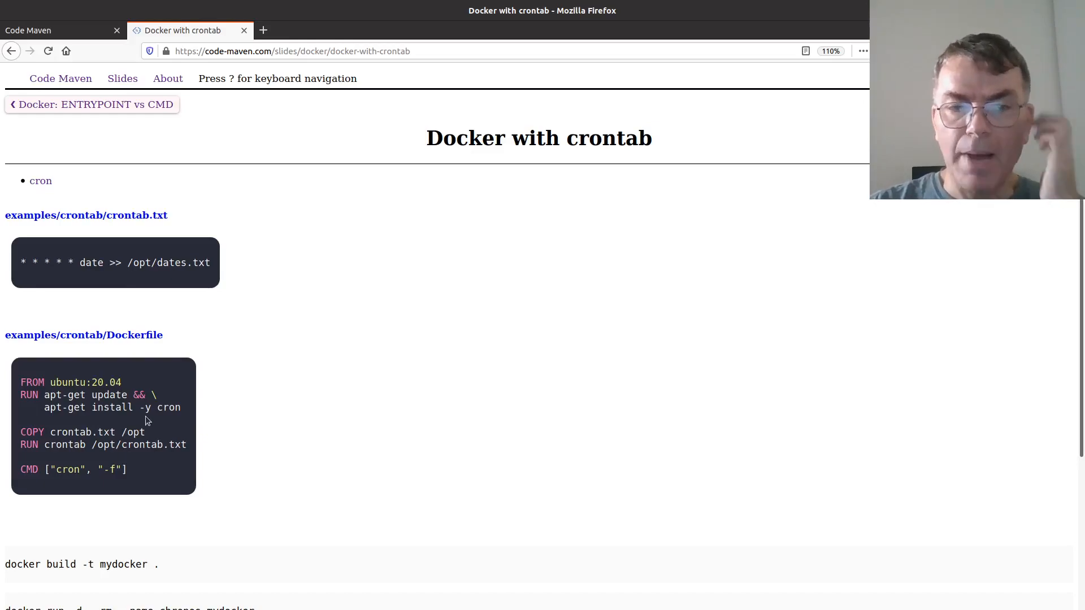
pyautogui.moveTo(168, 419)
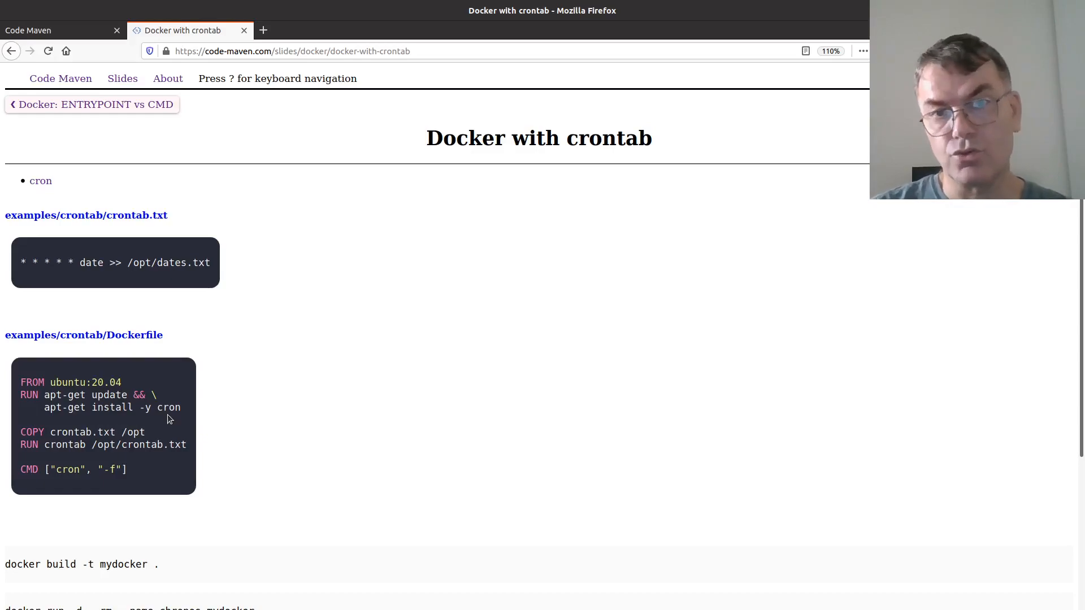
pyautogui.moveTo(290, 419)
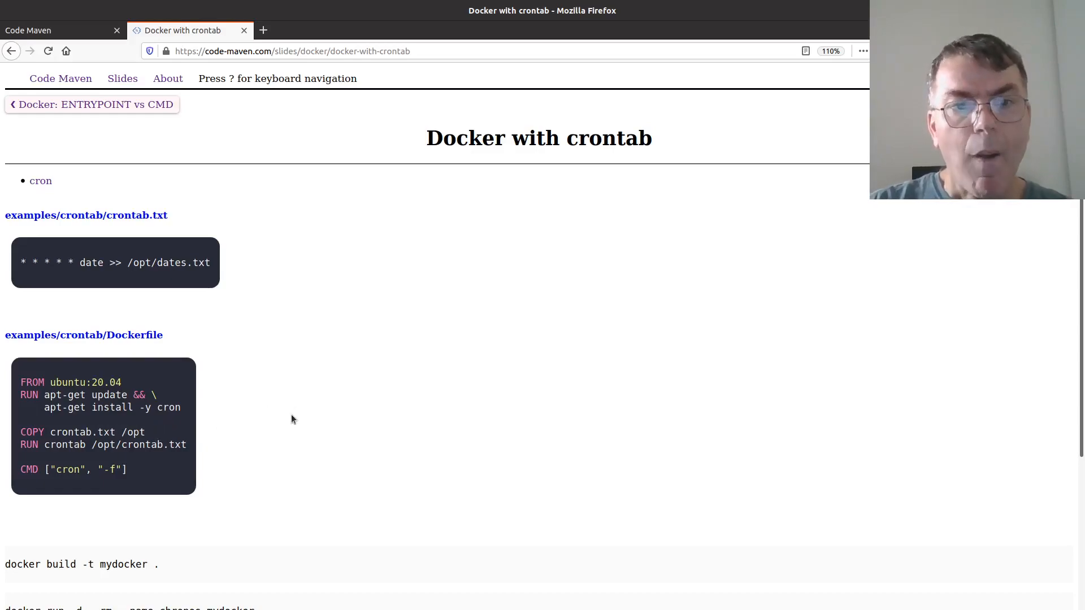
pyautogui.moveTo(223, 434)
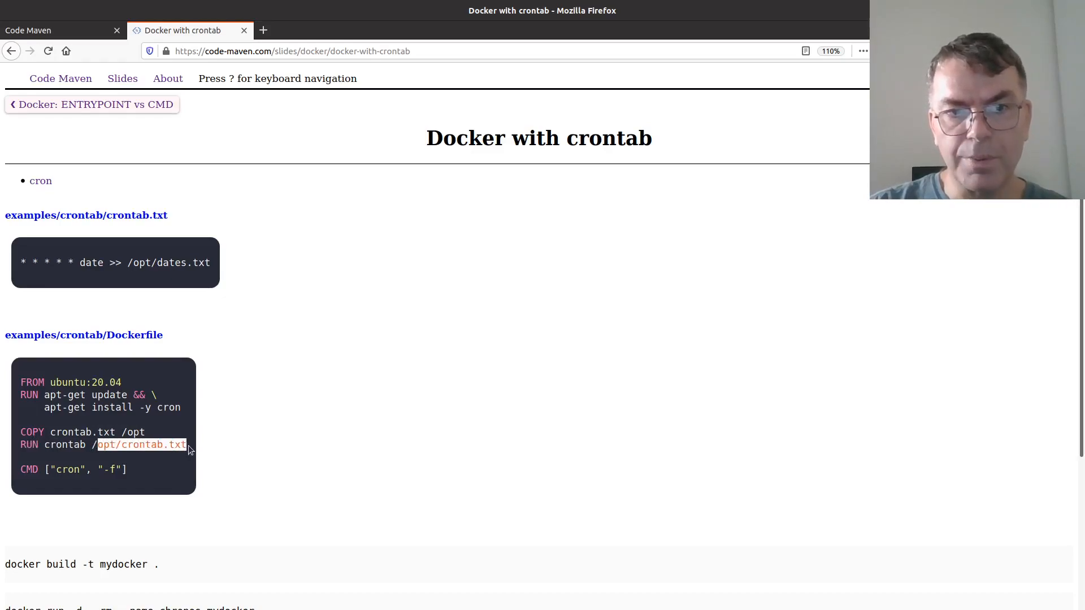
pyautogui.moveTo(177, 508)
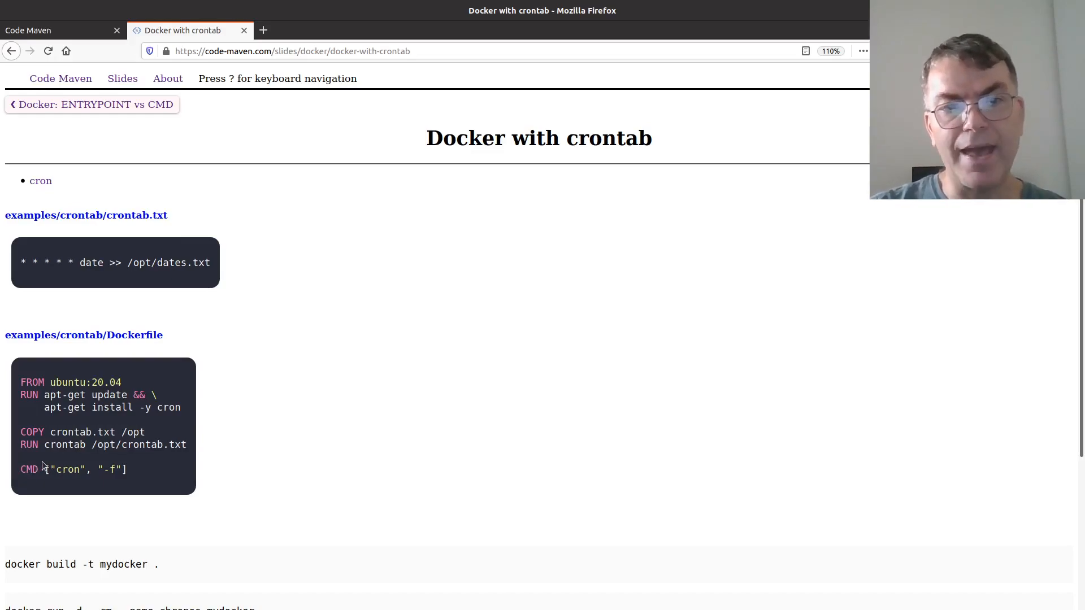
pyautogui.moveTo(66, 427)
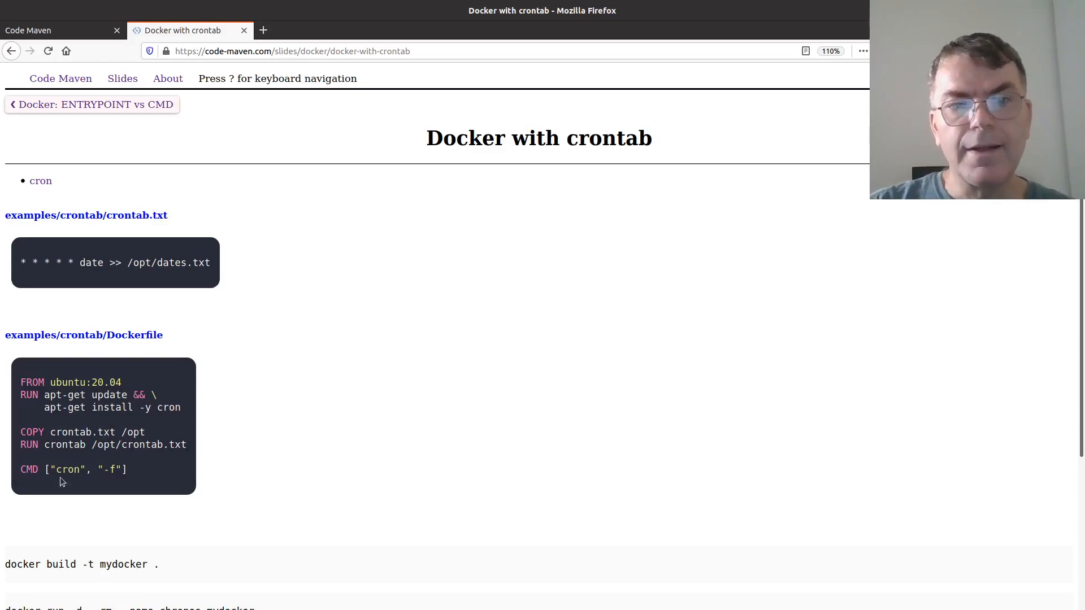
pyautogui.moveTo(36, 487)
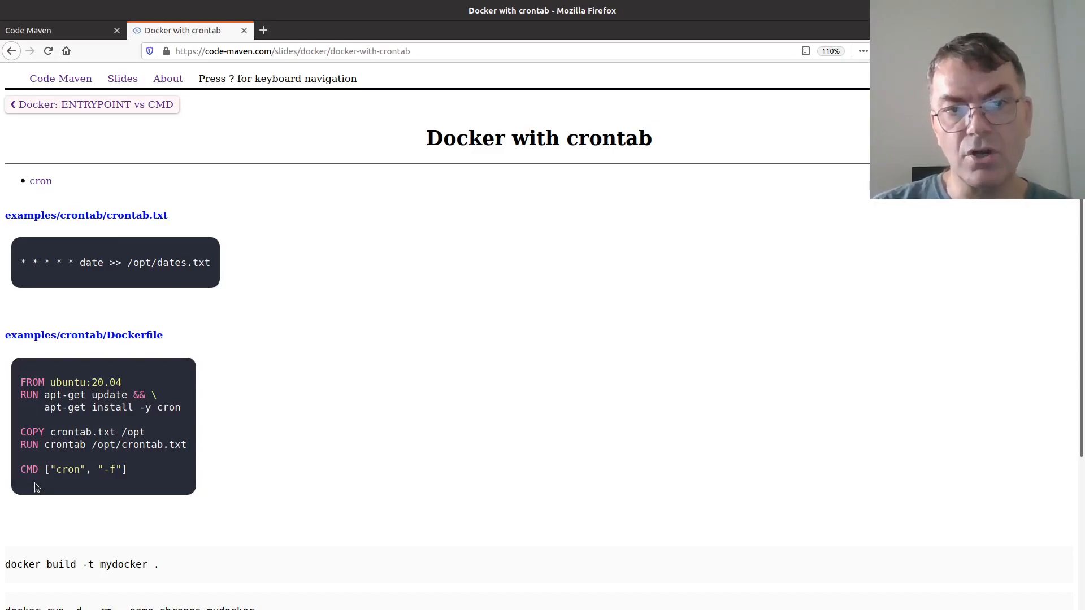
pyautogui.moveTo(109, 486)
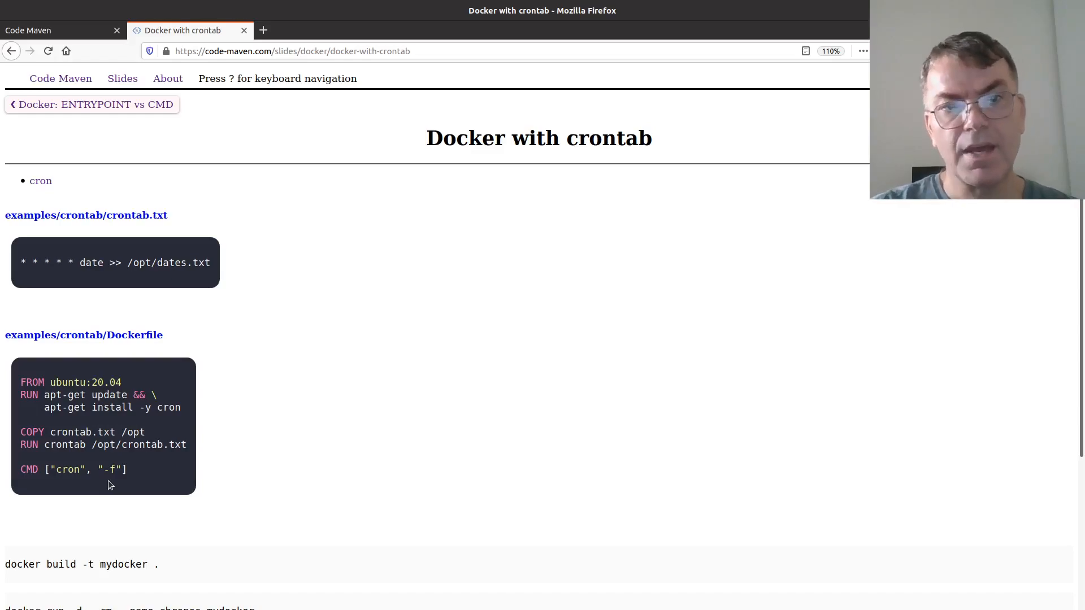
pyautogui.moveTo(118, 488)
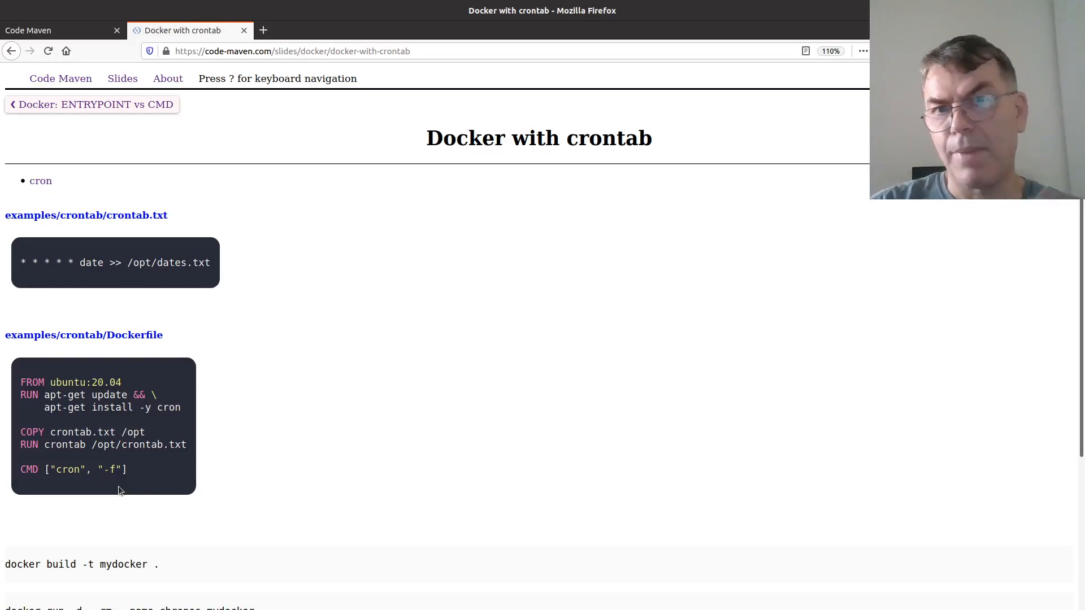
pyautogui.moveTo(357, 428)
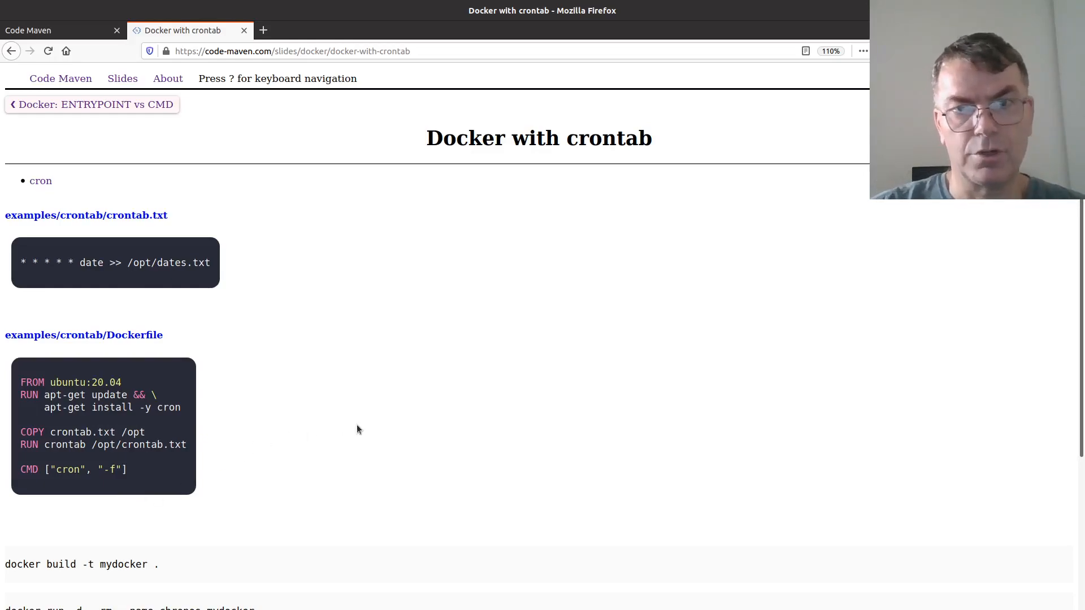
# Scroll the slide down to the docker commands and back up
pyautogui.scroll(-3)
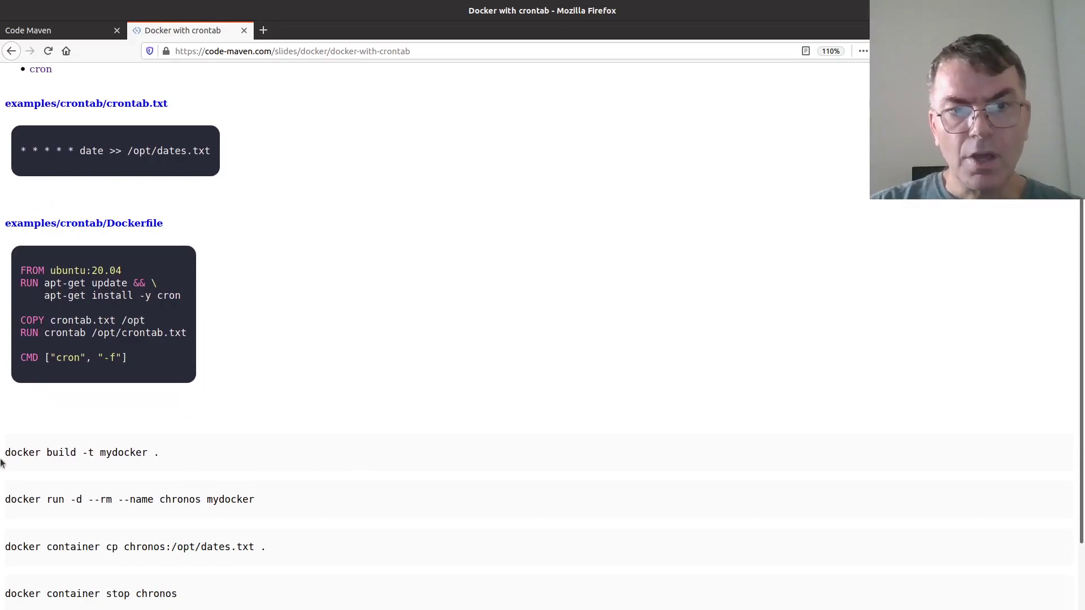
pyautogui.scroll(3)
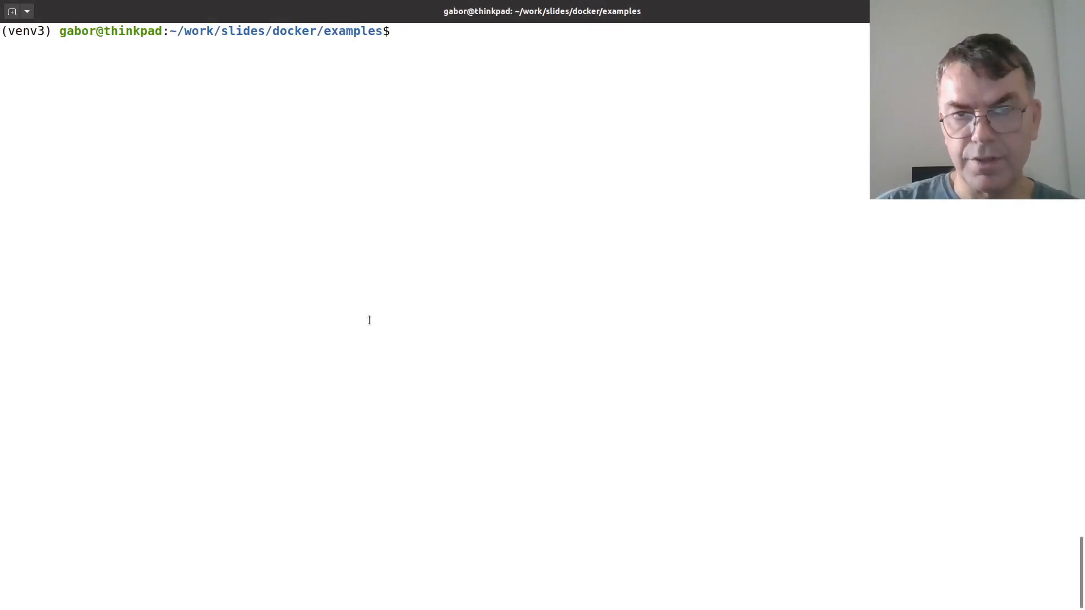
# Enter the crontab folder and print the contents of crontab.txt
pyautogui.write('cd crontab')
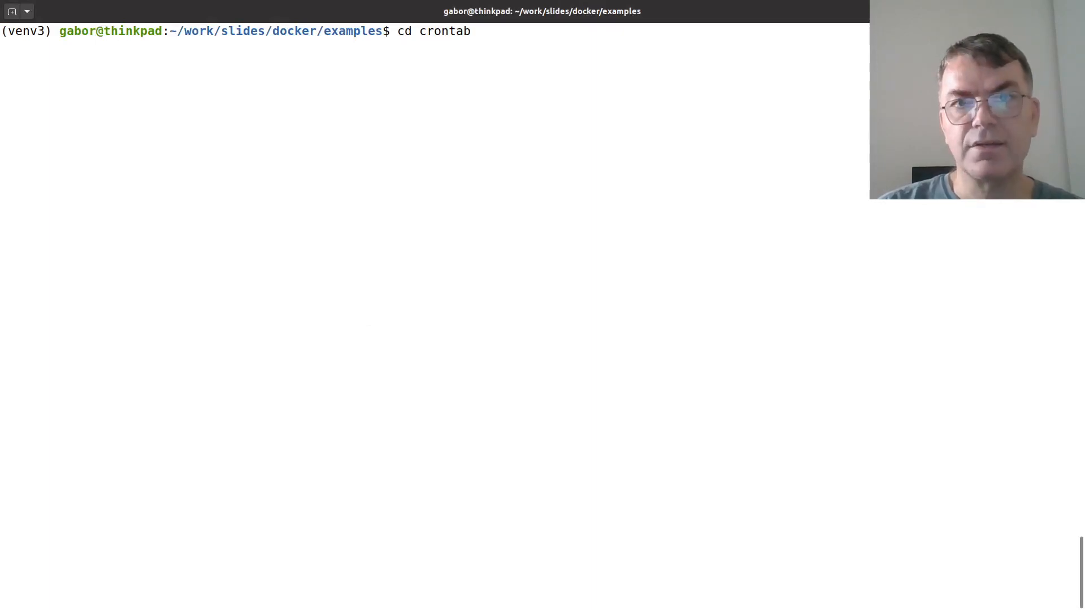
pyautogui.press('Return')
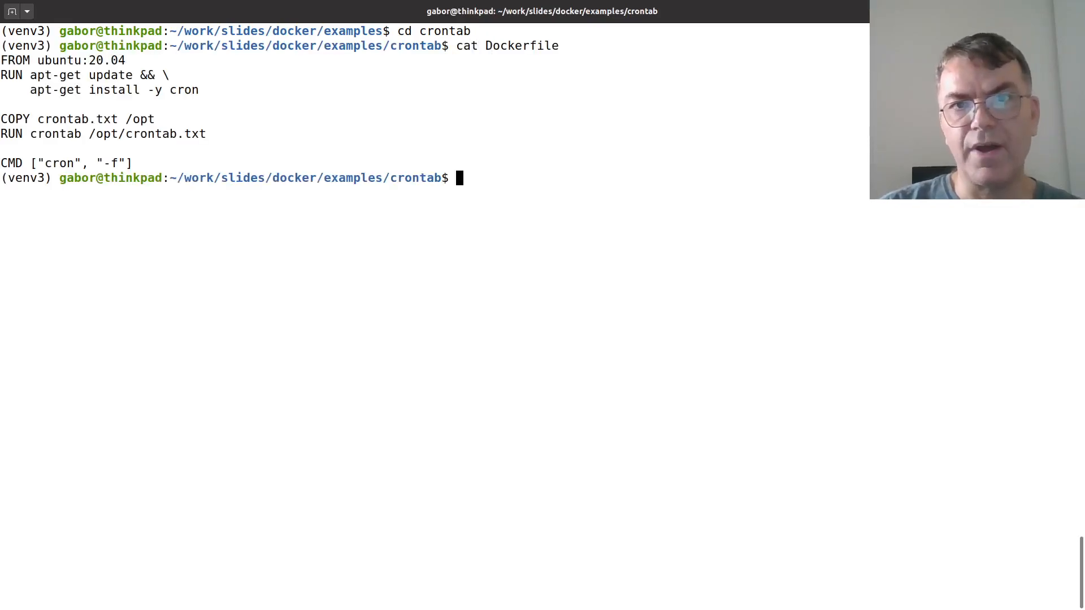
pyautogui.write('cat')
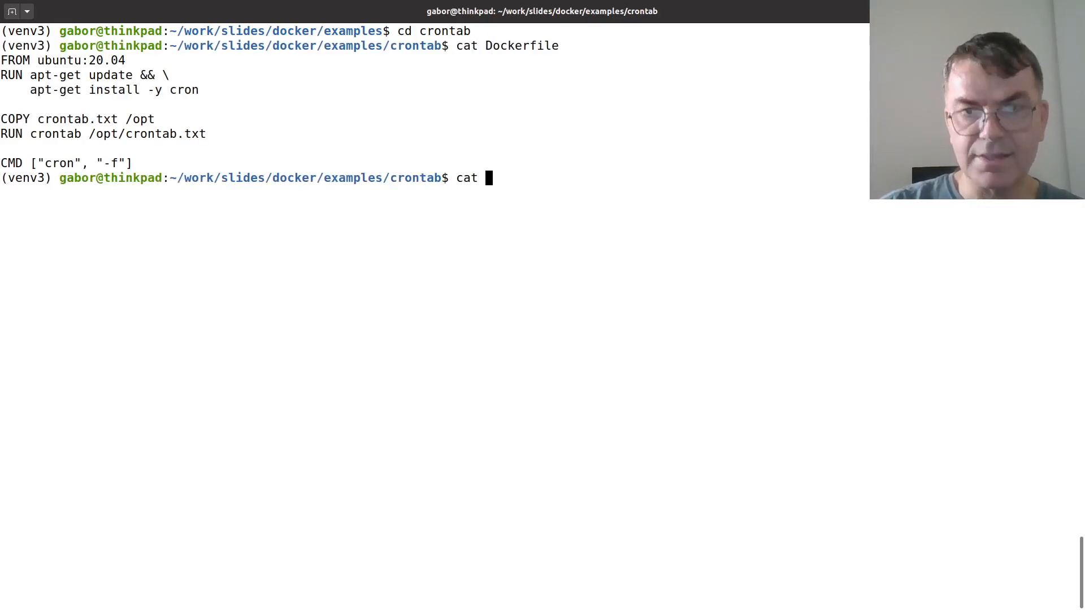
pyautogui.write('crontab.txt')
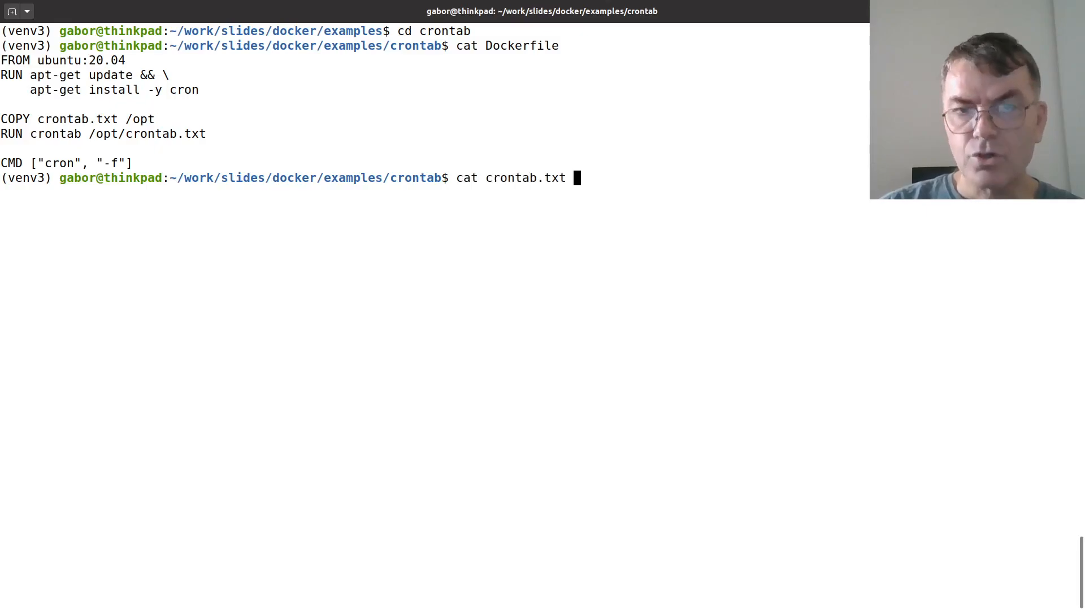
pyautogui.press('Return')
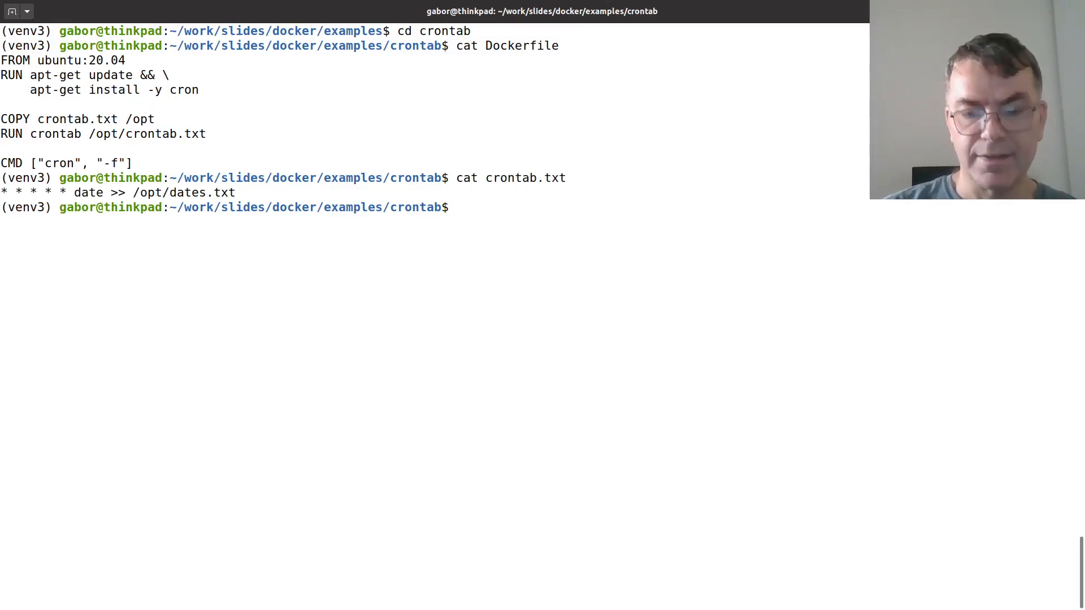
# Start typing the docker build command, checking the slide for the mydocker tag
pyautogui.write('docker b')
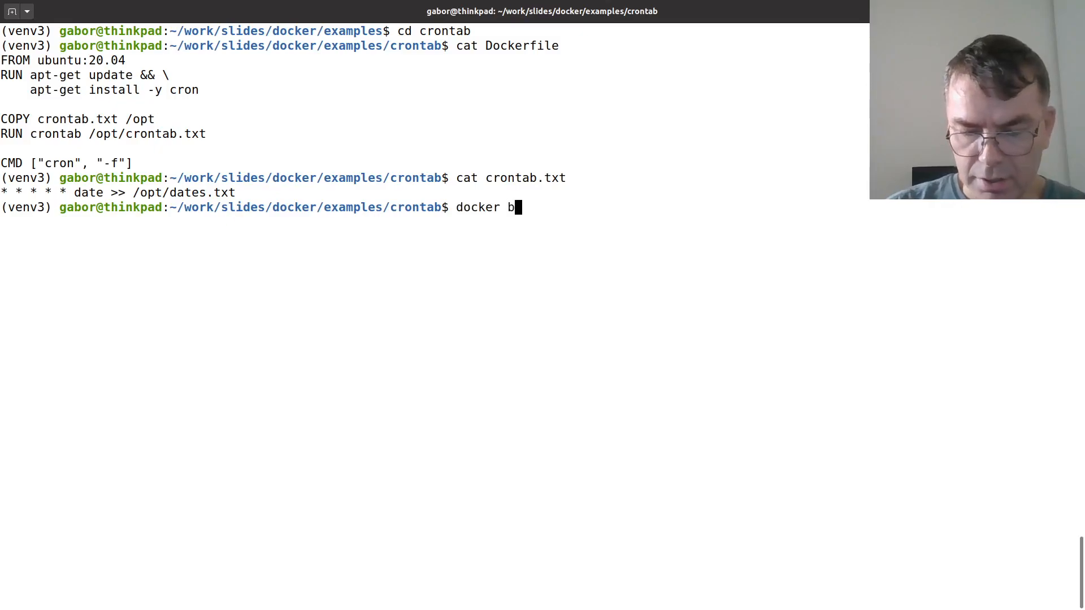
pyautogui.write('uilt')
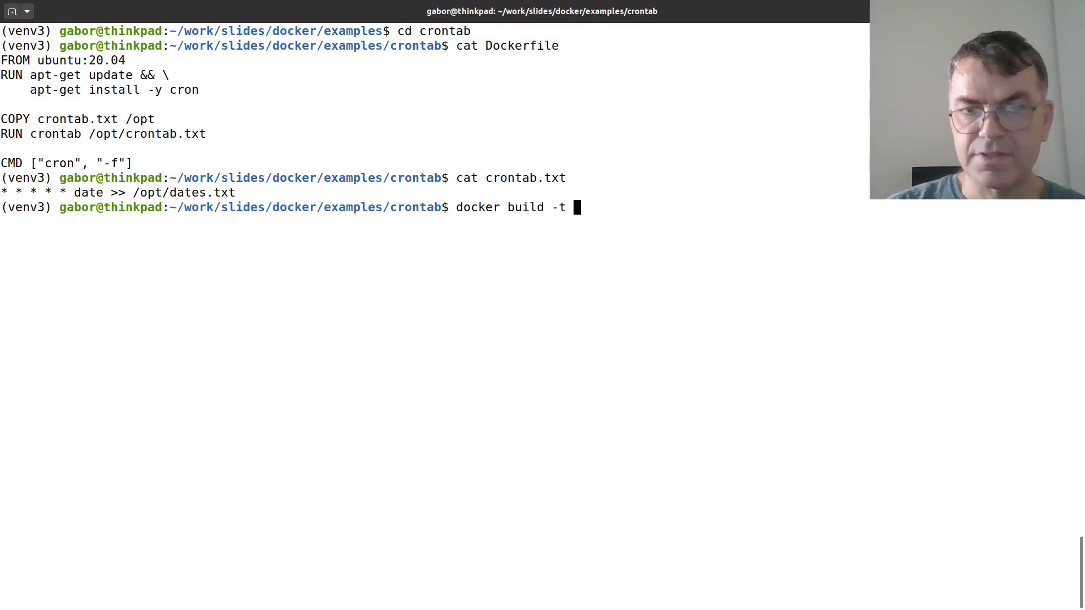
pyautogui.write('mydo')
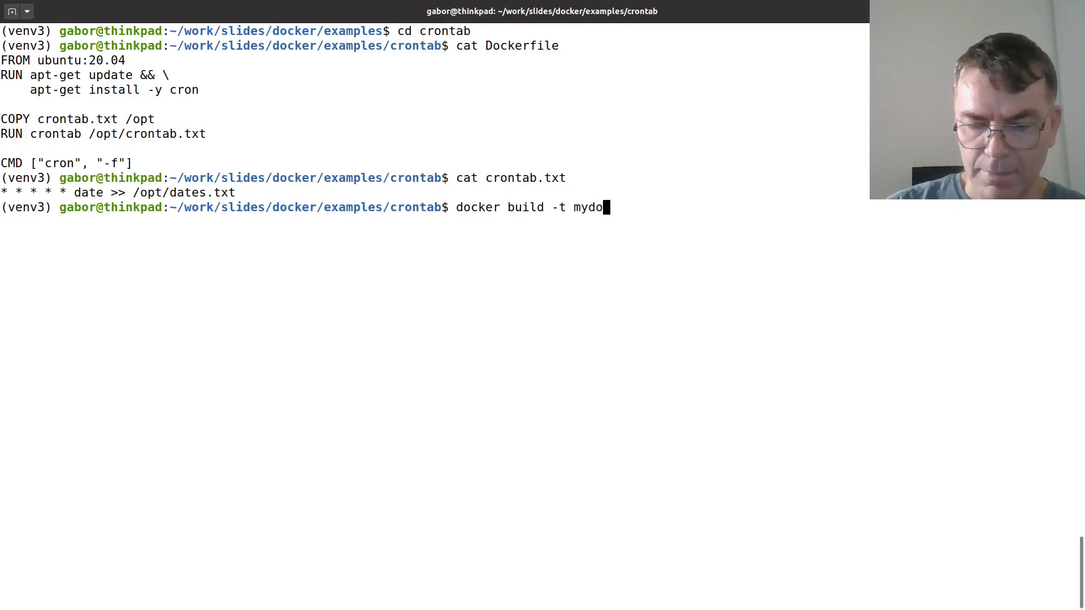
pyautogui.press('BackSpace')
pyautogui.write('chr')
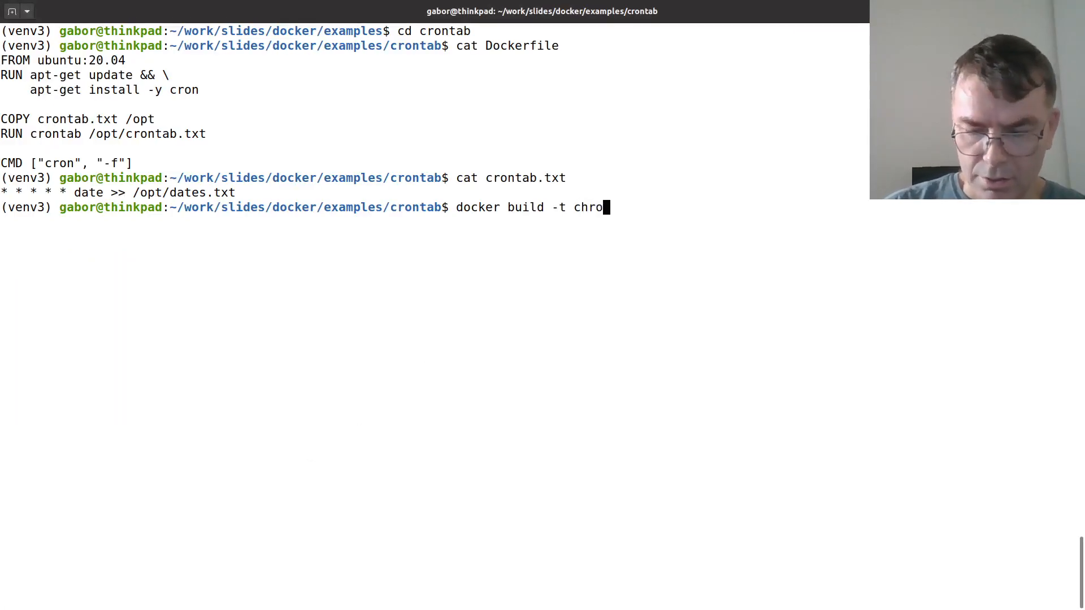
pyautogui.write('nos')
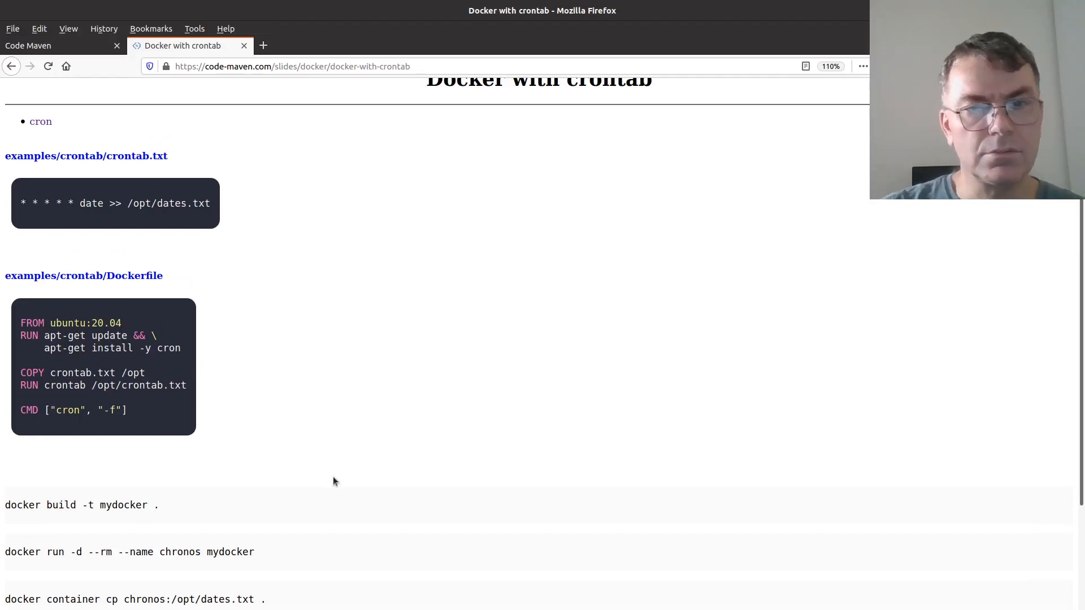
pyautogui.doubleClick(123, 490)
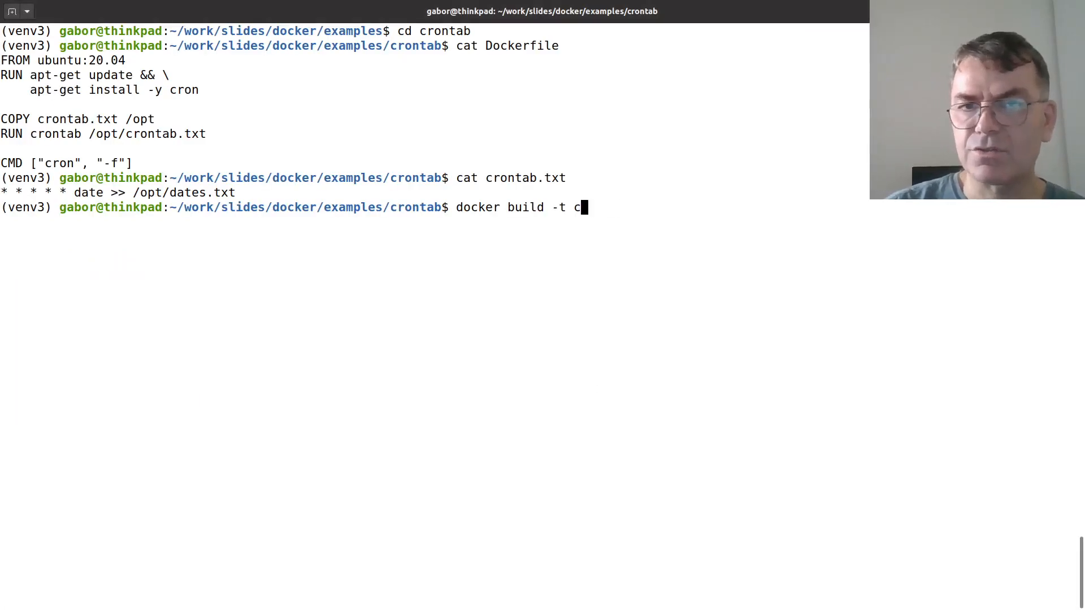
# Build the crontab image tagged mydocker, then begin typing 'docker run'
pyautogui.write('my')
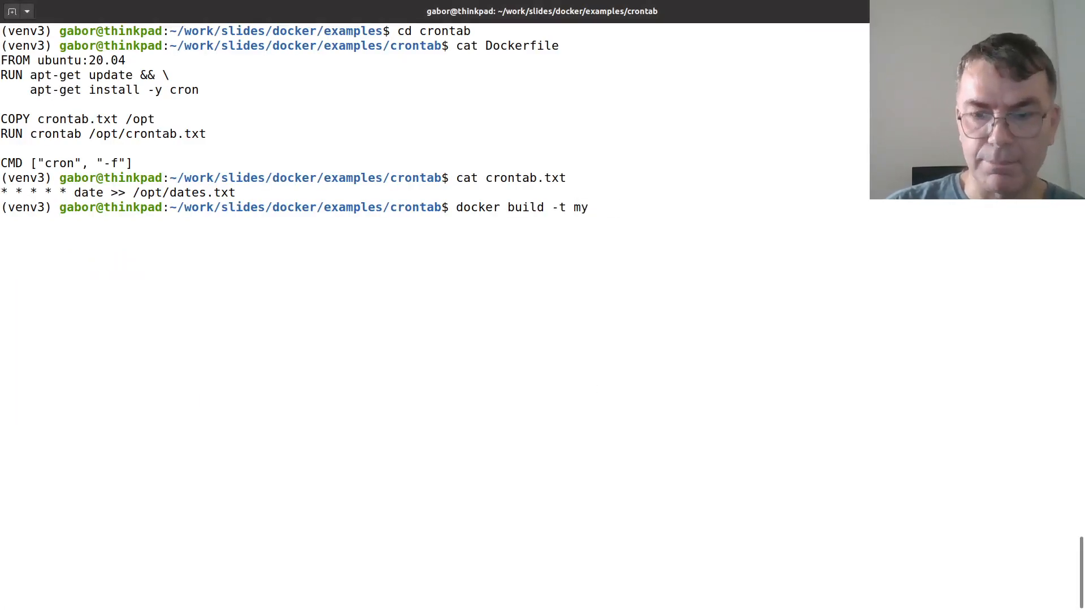
pyautogui.press('Return')
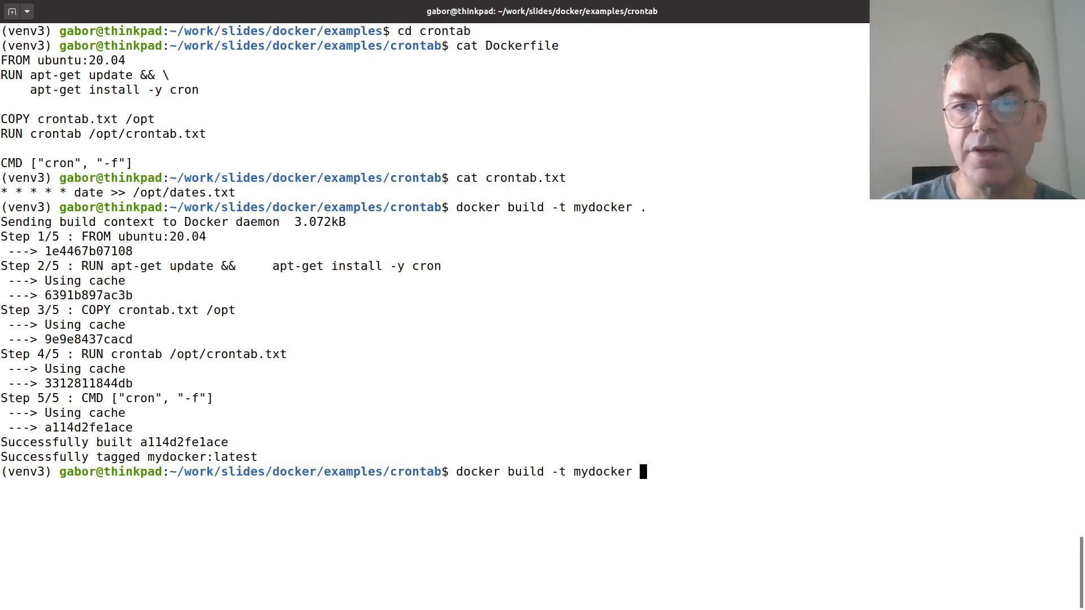
pyautogui.write('docker run')
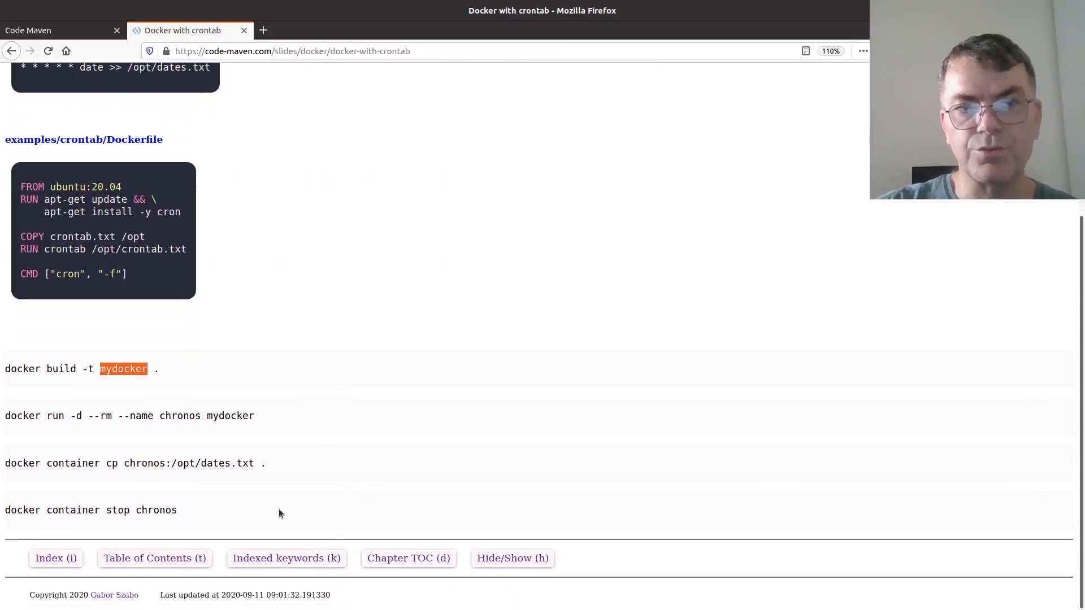
pyautogui.moveTo(28, 420)
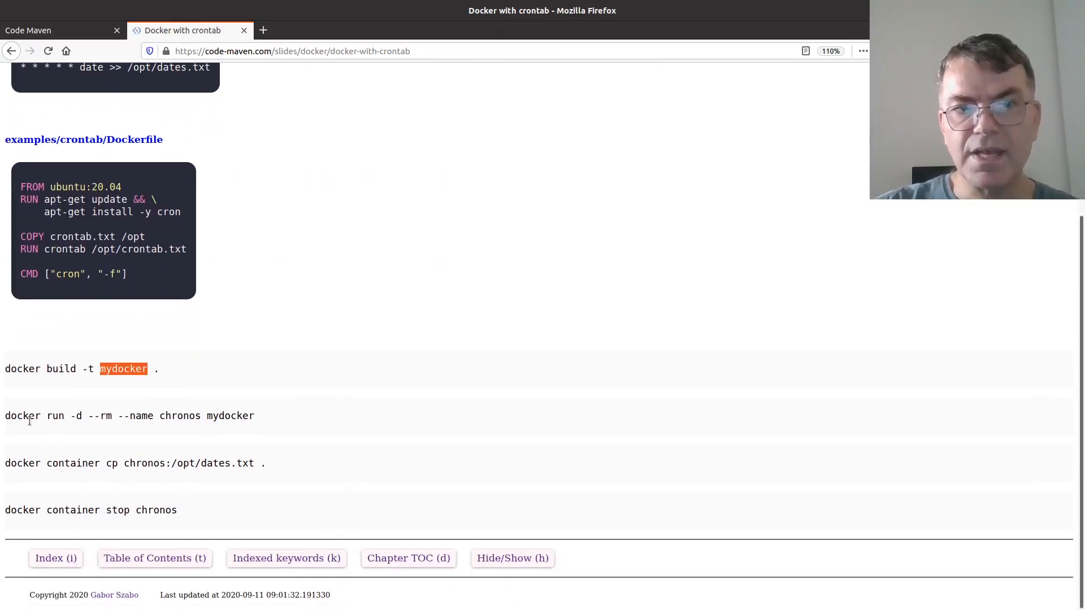
pyautogui.moveTo(588, 408)
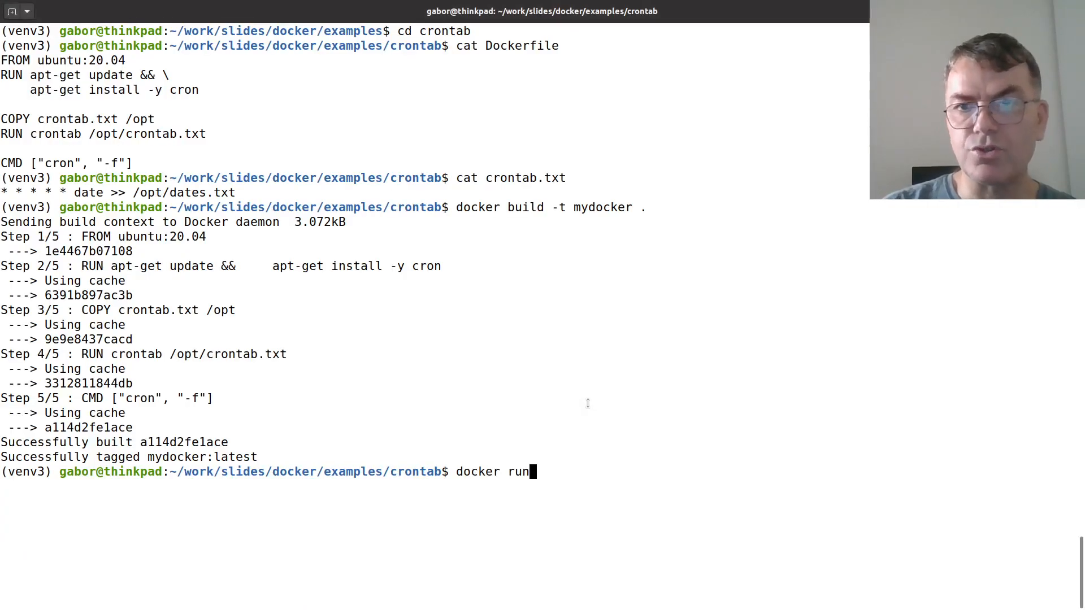
# Run mydocker detached as container chronos, then list containers and mark chronos
pyautogui.write('-')
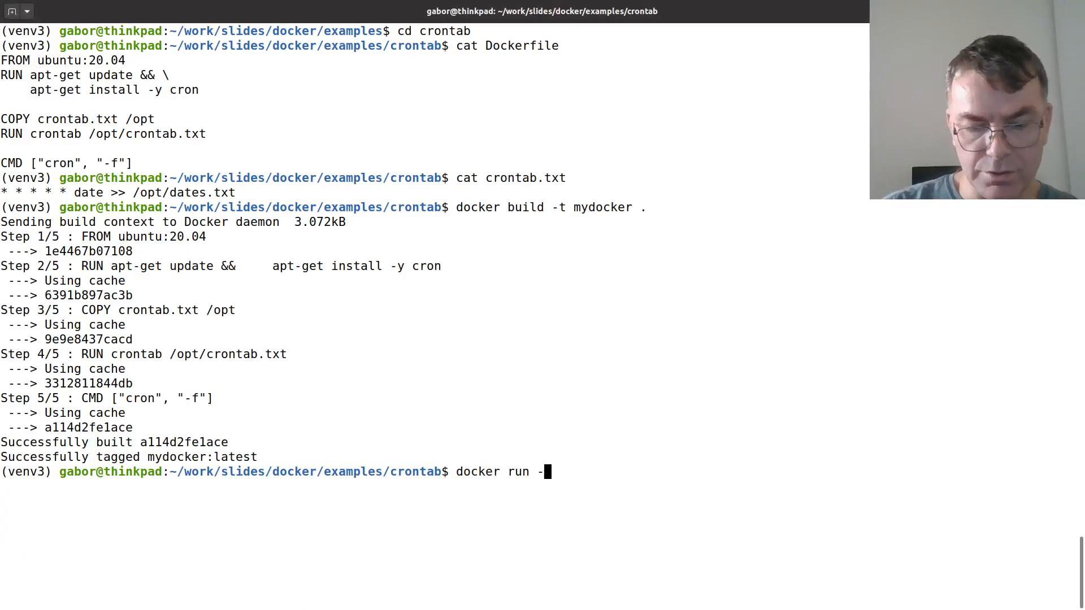
pyautogui.write('d --r')
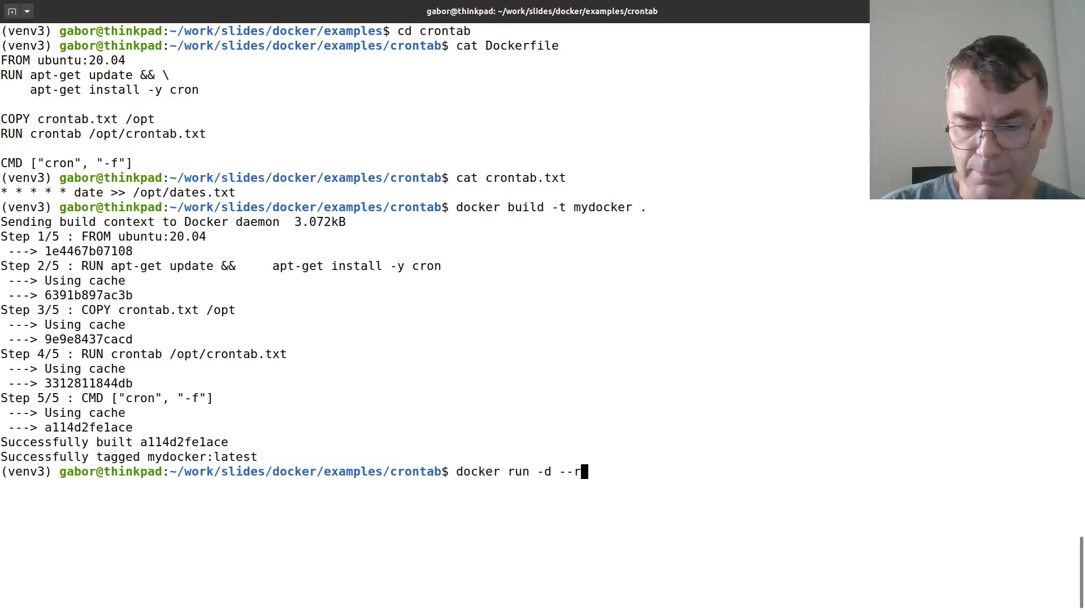
pyautogui.write('m --name chronos')
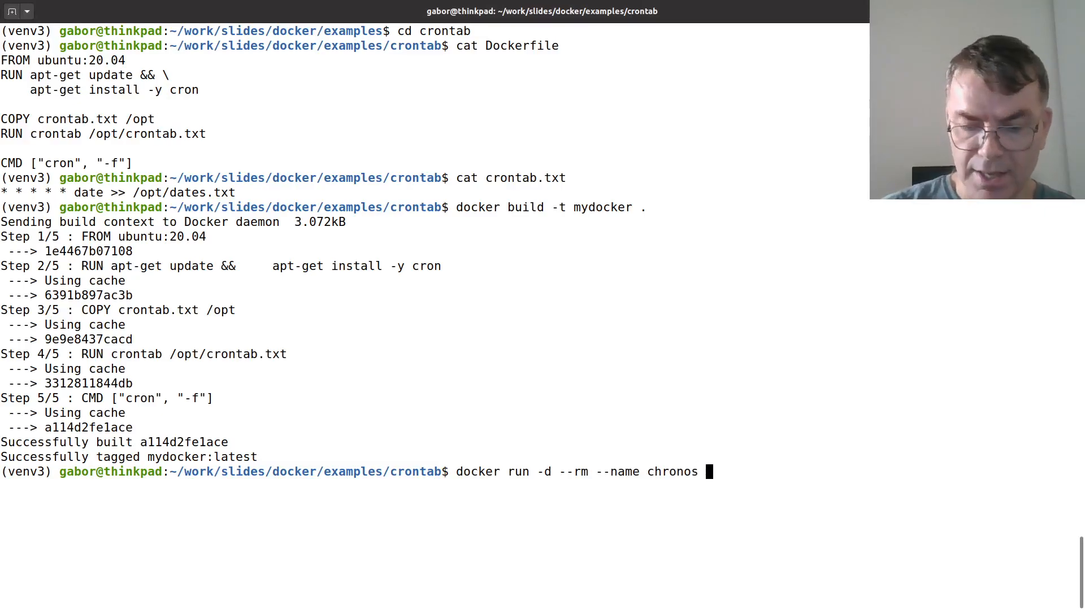
pyautogui.write('mydocker')
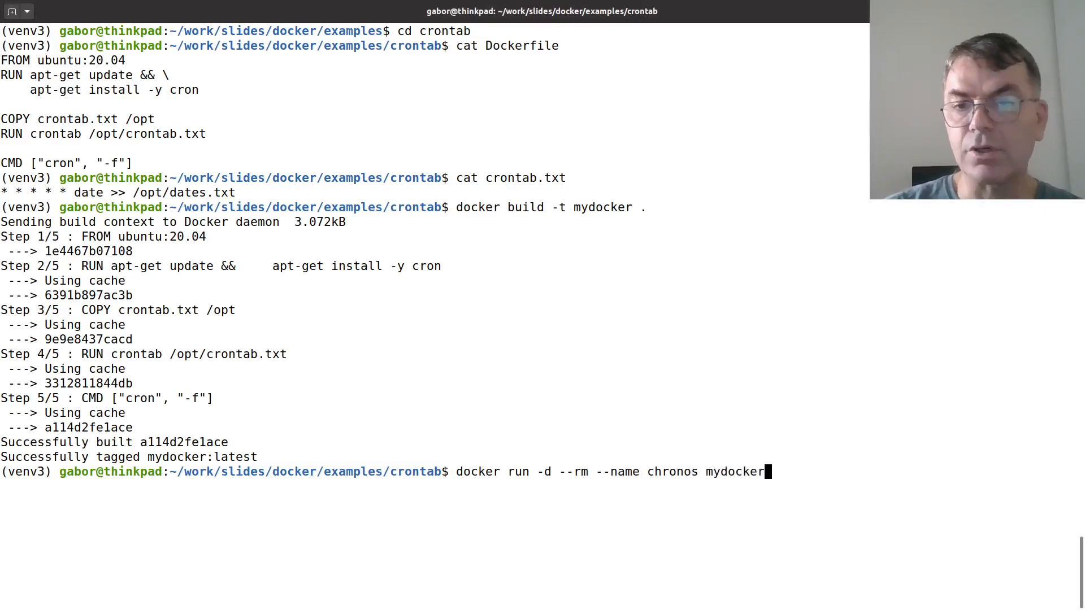
pyautogui.press('Return')
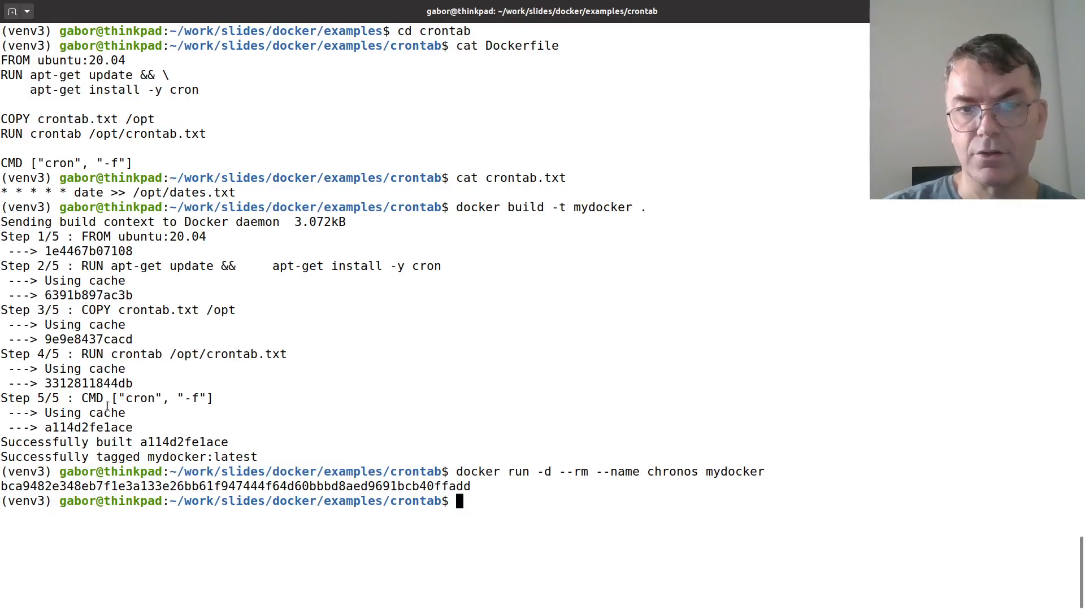
pyautogui.write('docker ps')
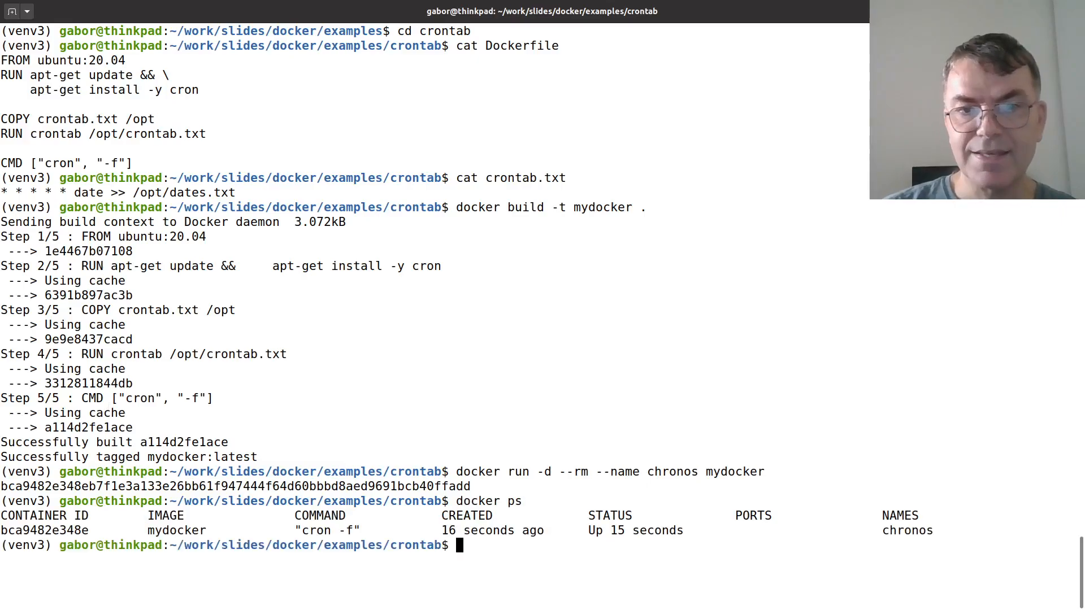
pyautogui.moveTo(99, 569)
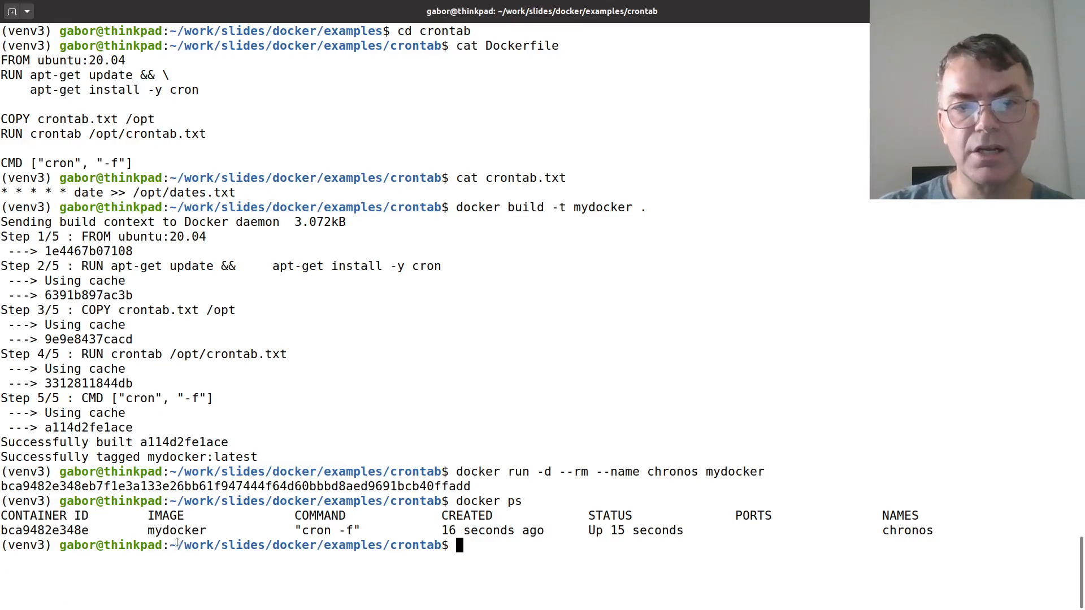
pyautogui.moveTo(773, 552)
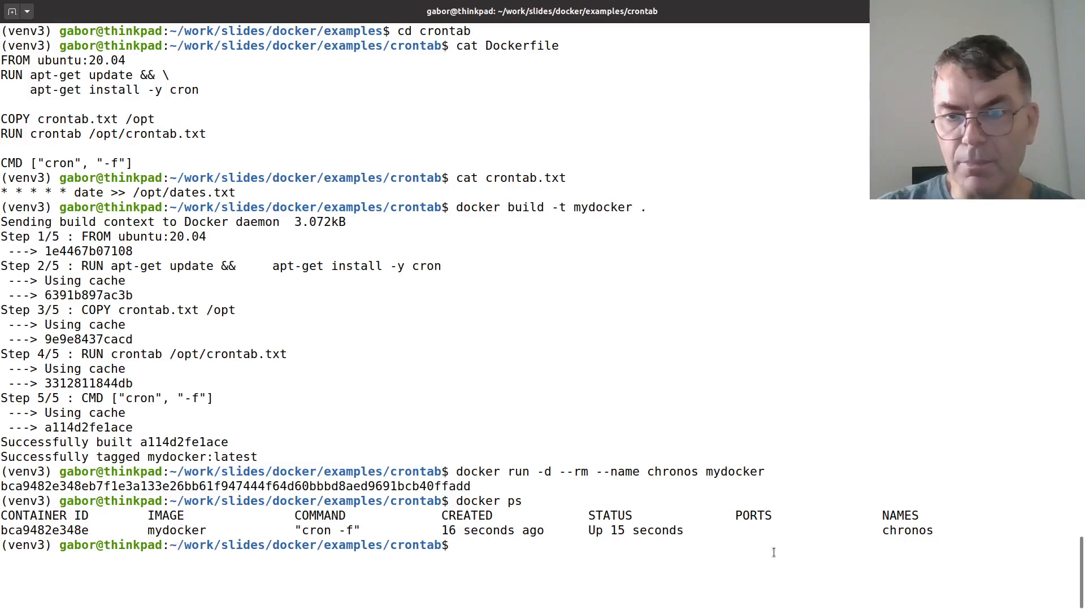
pyautogui.doubleClick(907, 530)
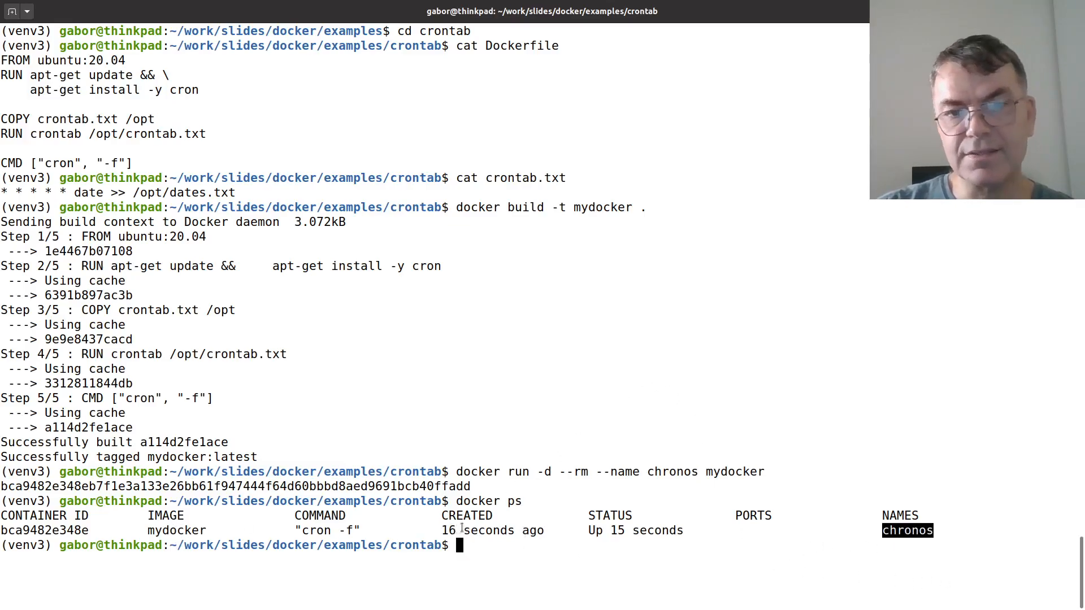
pyautogui.moveTo(401, 327)
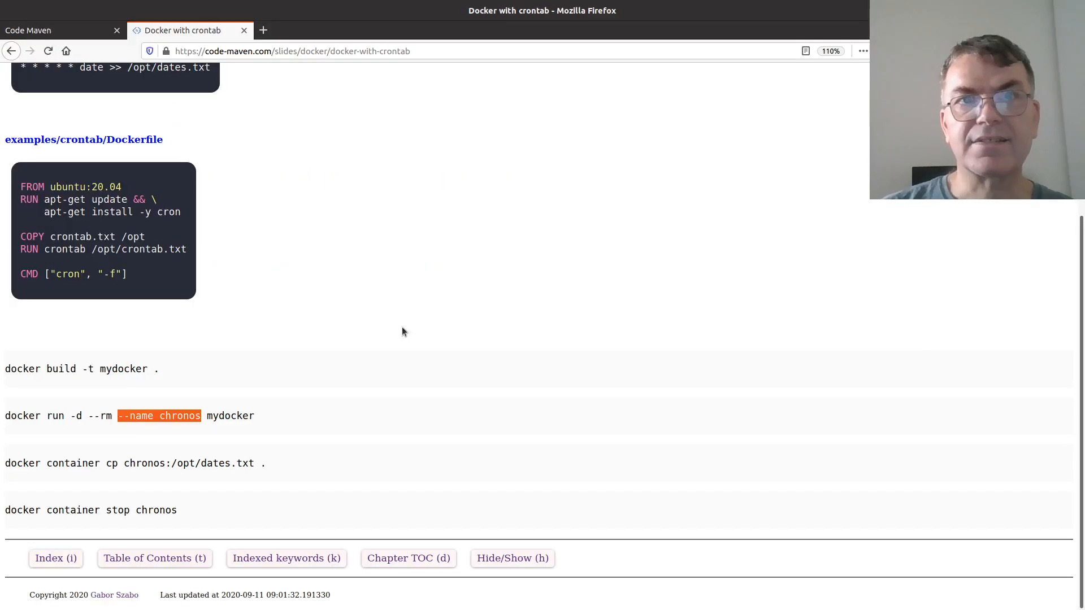
pyautogui.moveTo(326, 456)
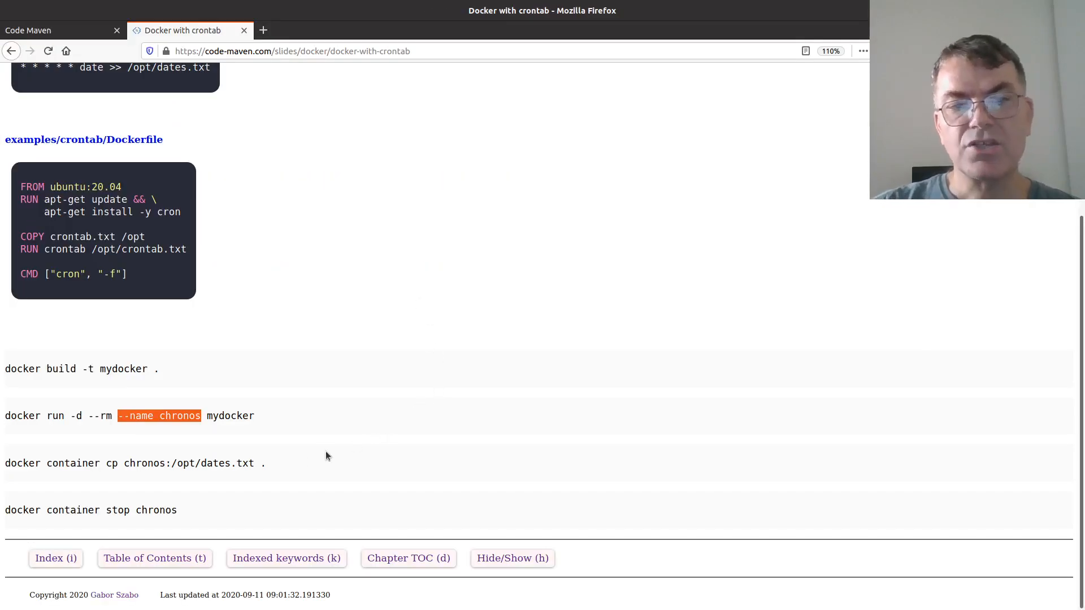
pyautogui.moveTo(302, 491)
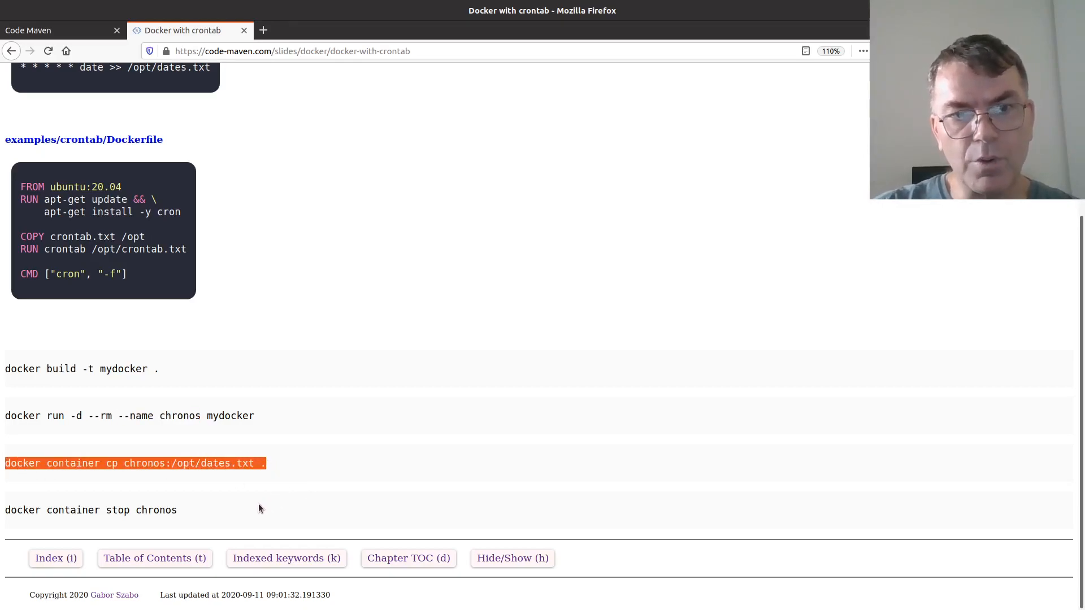
# Highlight the /opt/dates.txt path, then select the whole 'docker container cp' line
pyautogui.click(131, 485)
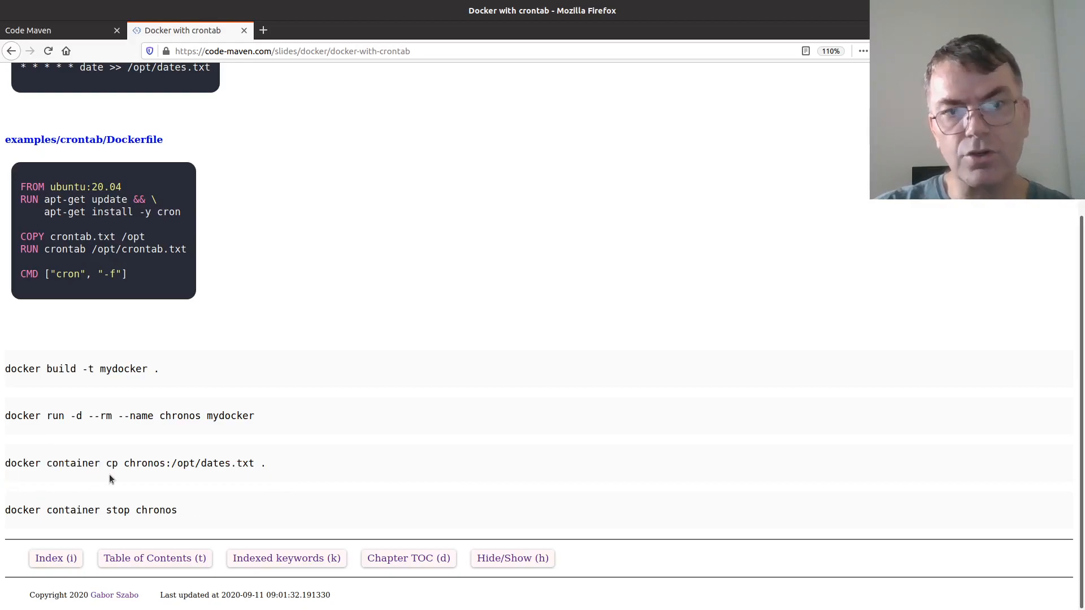
pyautogui.moveTo(126, 462)
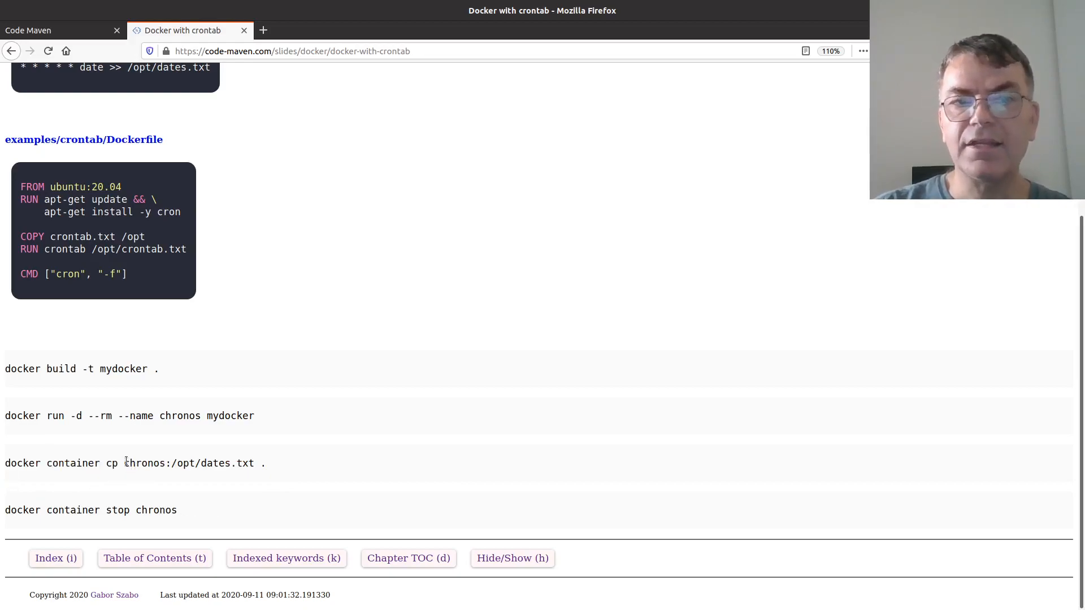
pyautogui.doubleClick(144, 463)
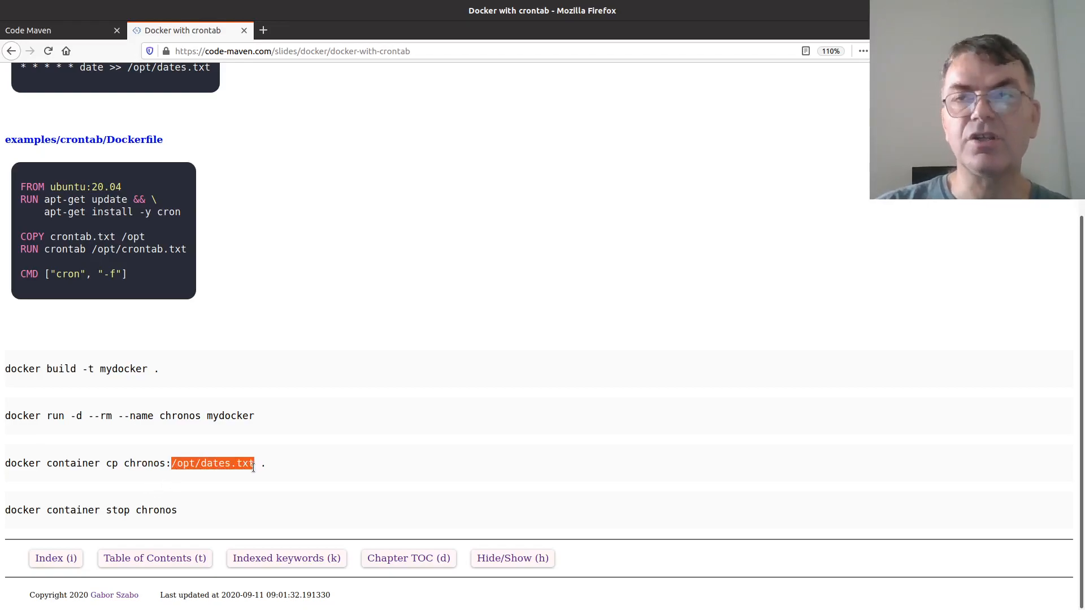
pyautogui.click(277, 485)
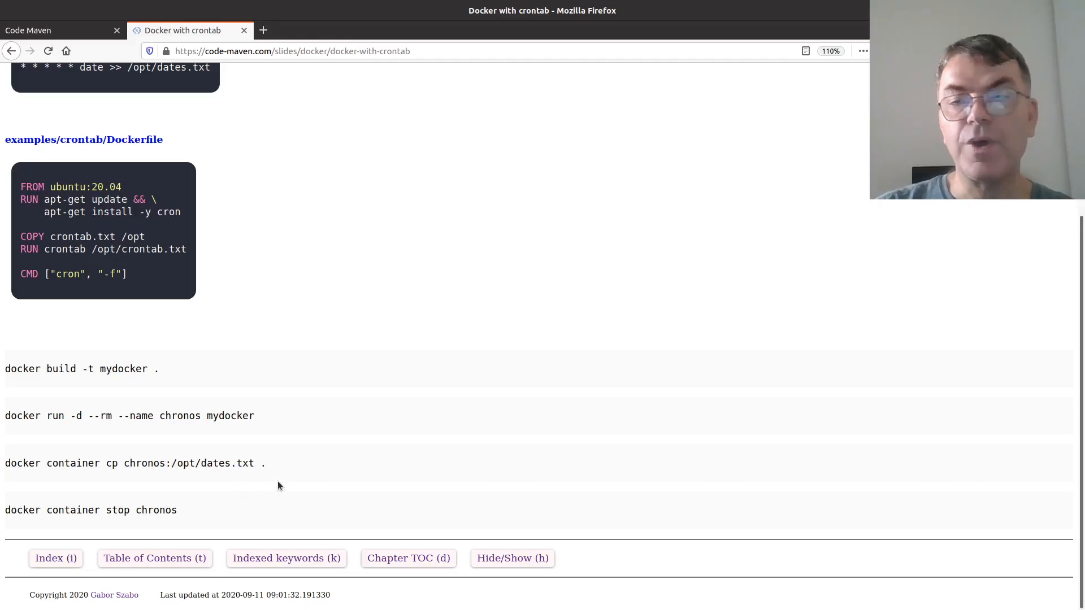
pyautogui.moveTo(276, 475)
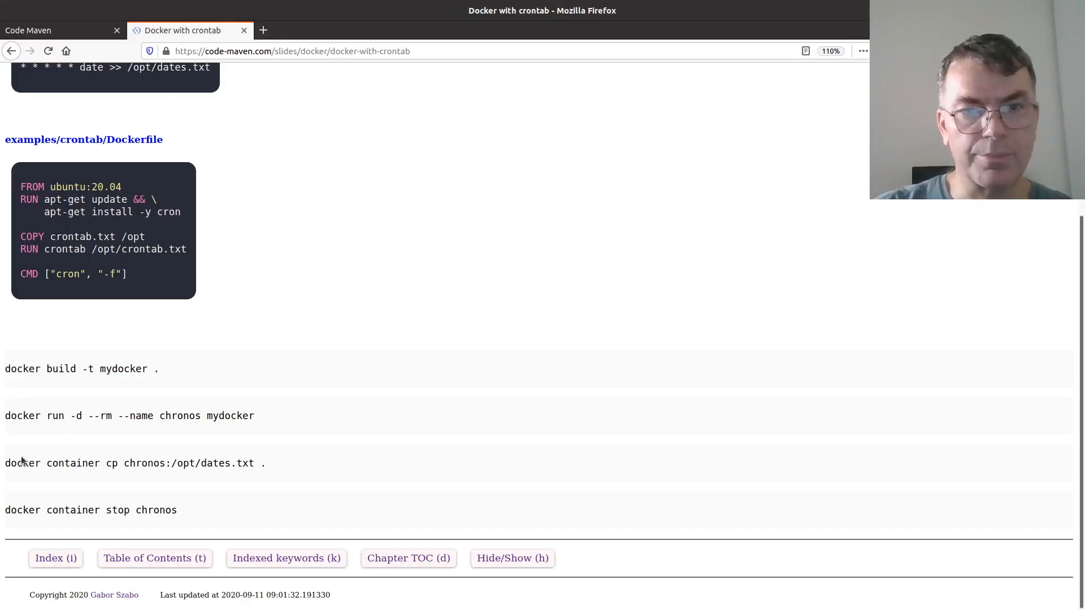
pyautogui.tripleClick(135, 463)
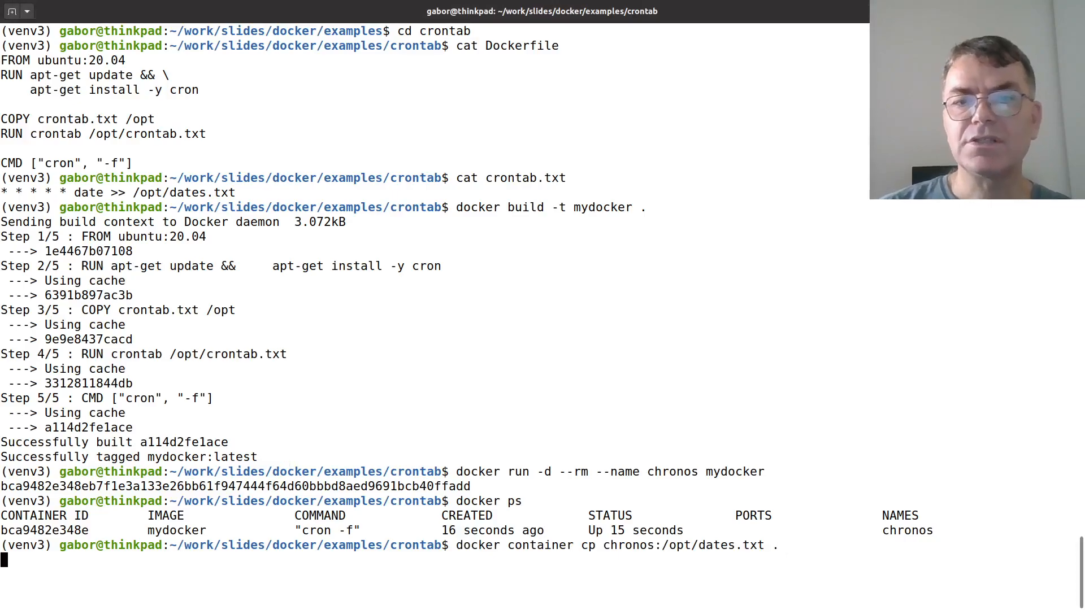
# Copy dates.txt out of chronos, delete it with rm, and copy it out again
pyautogui.press('Return')
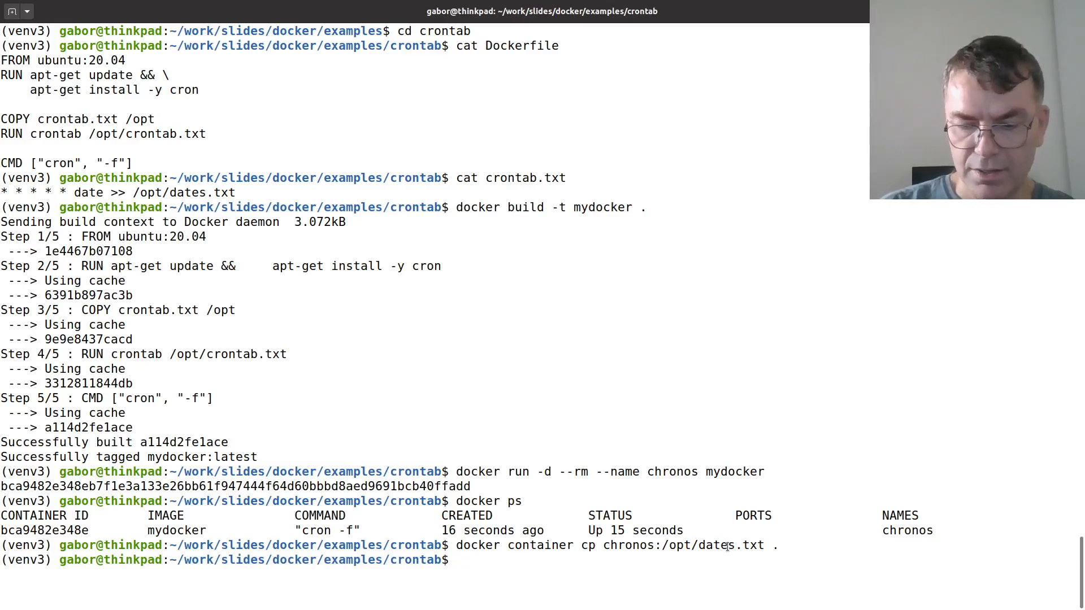
pyautogui.write('cat dates.txt')
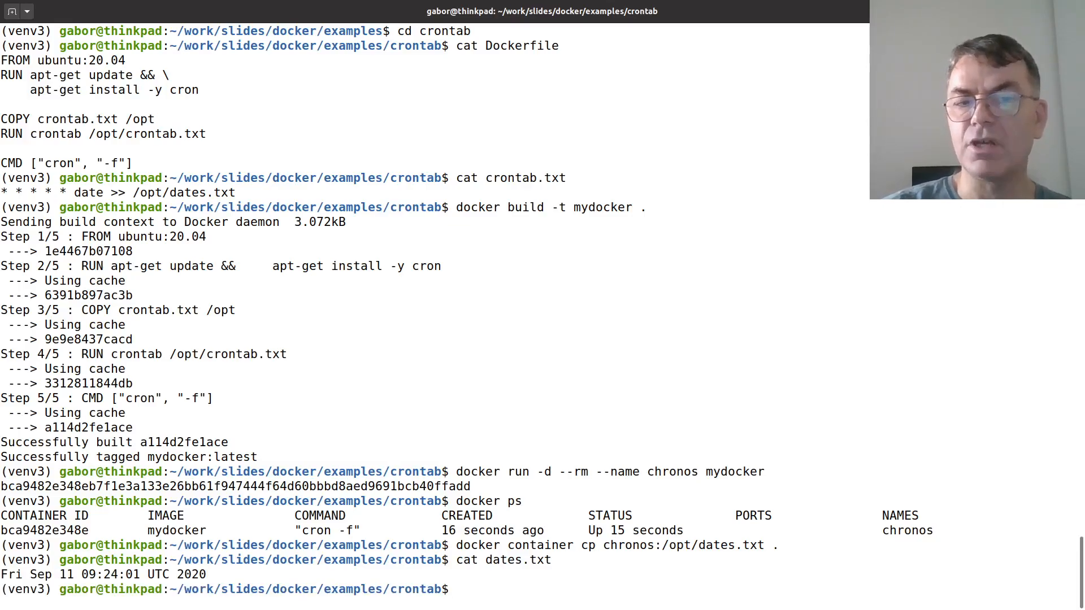
pyautogui.write('rm')
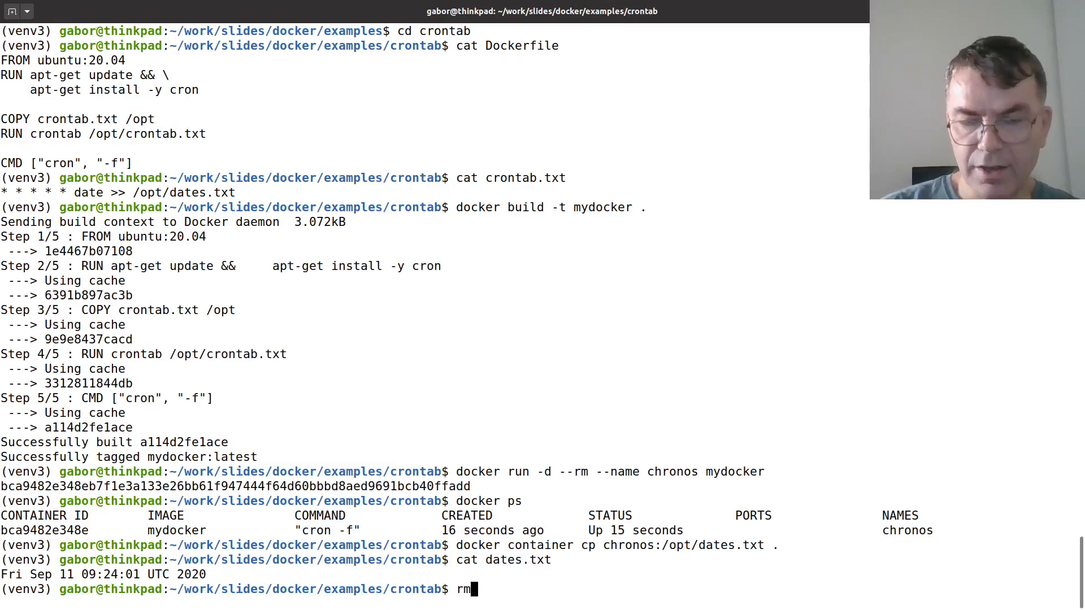
pyautogui.press('Return')
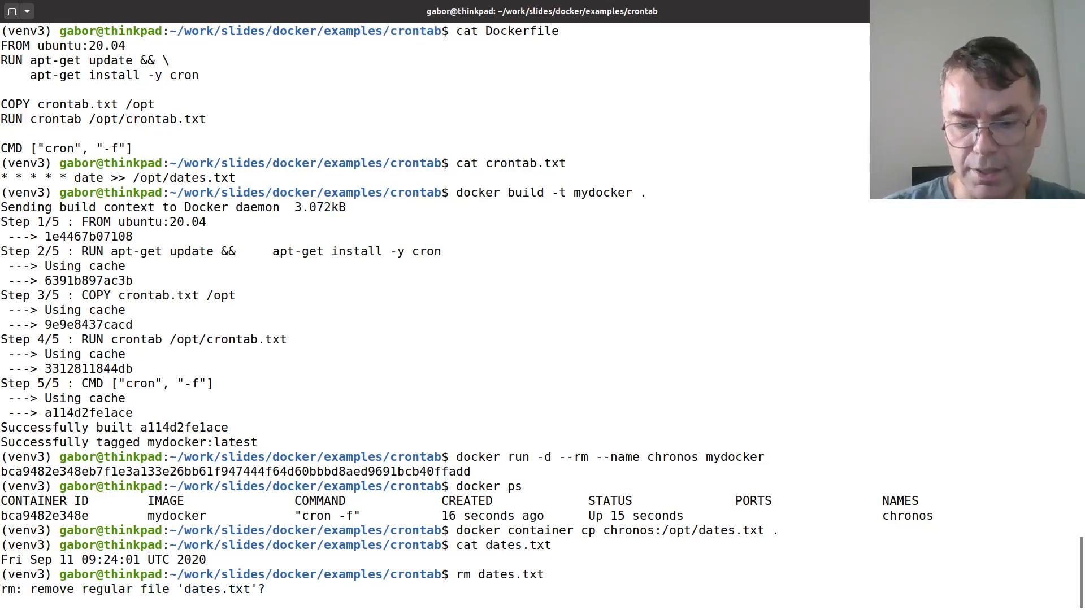
pyautogui.write('y')
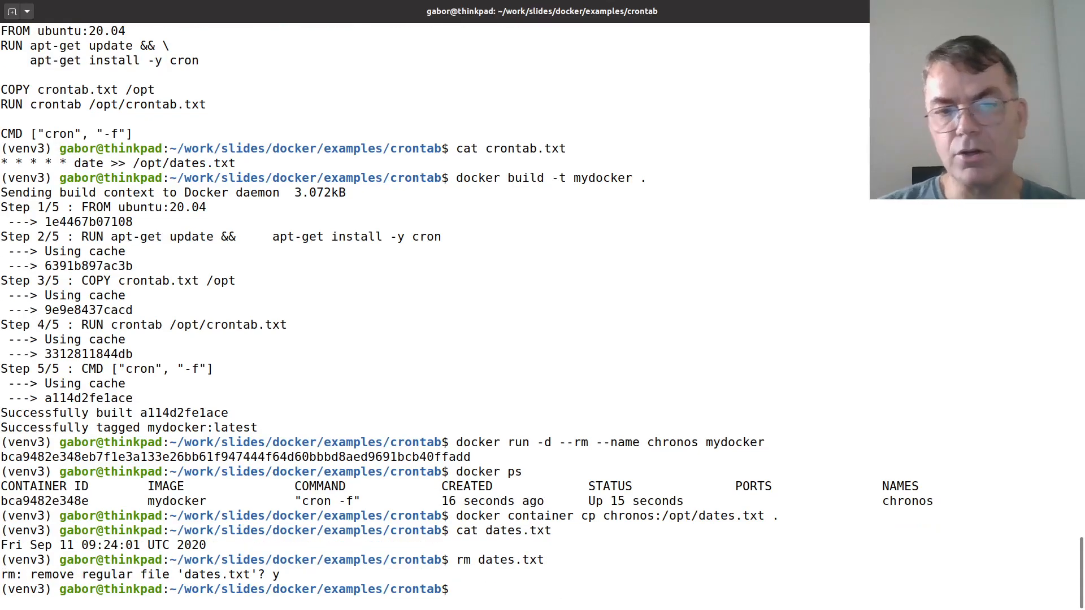
pyautogui.write('docker container cp chronos:/opt/dates.txt .')
pyautogui.write('cat')
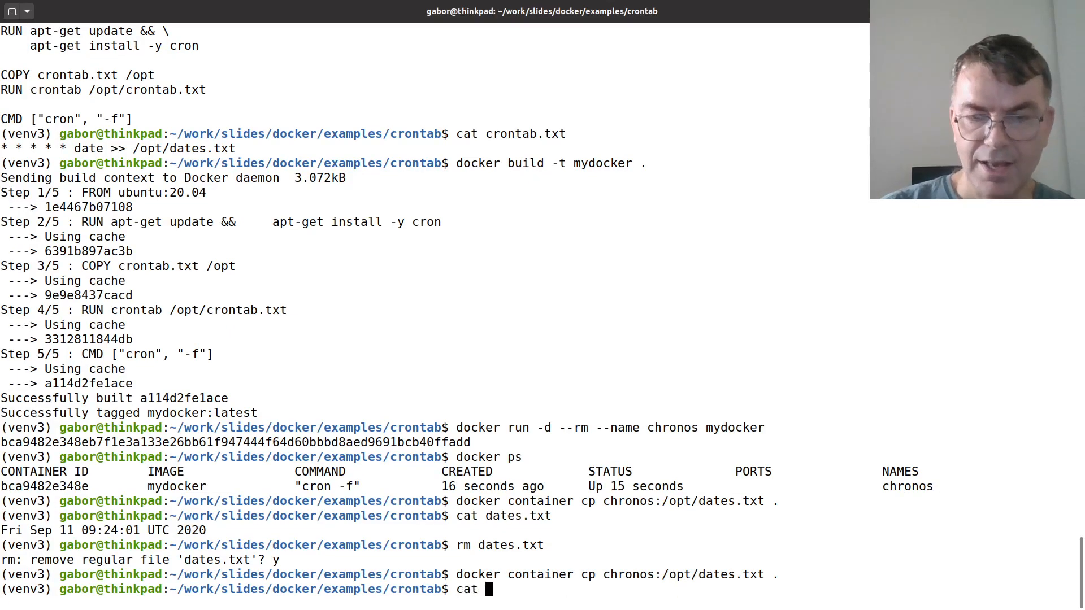
pyautogui.press('Return')
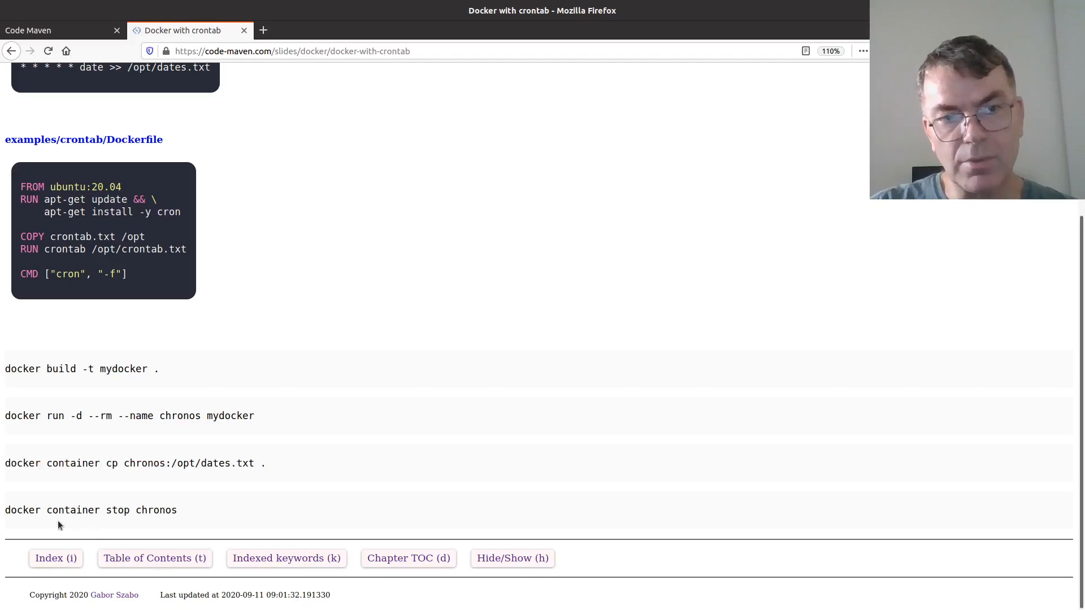
# Take 'docker container stop chronos' from the slide and run it
pyautogui.doubleClick(52, 510)
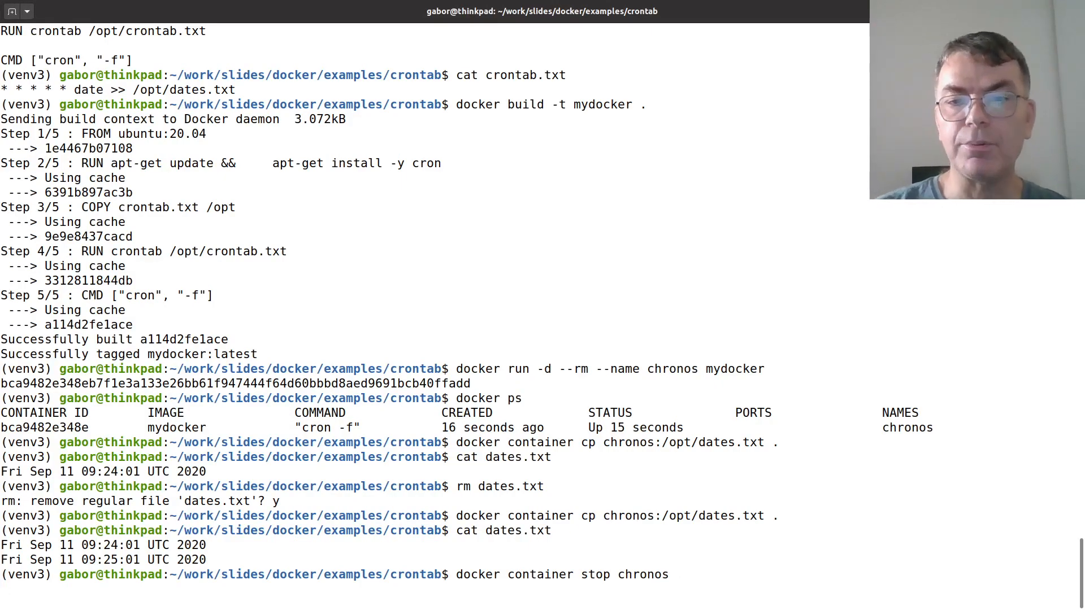
pyautogui.press('Return')
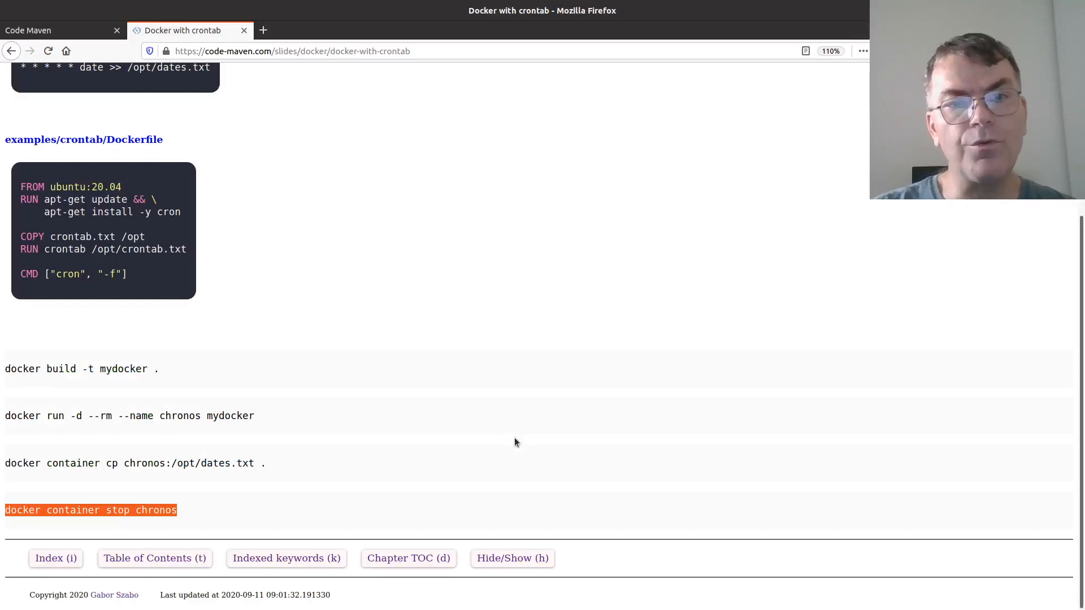
pyautogui.moveTo(89, 428)
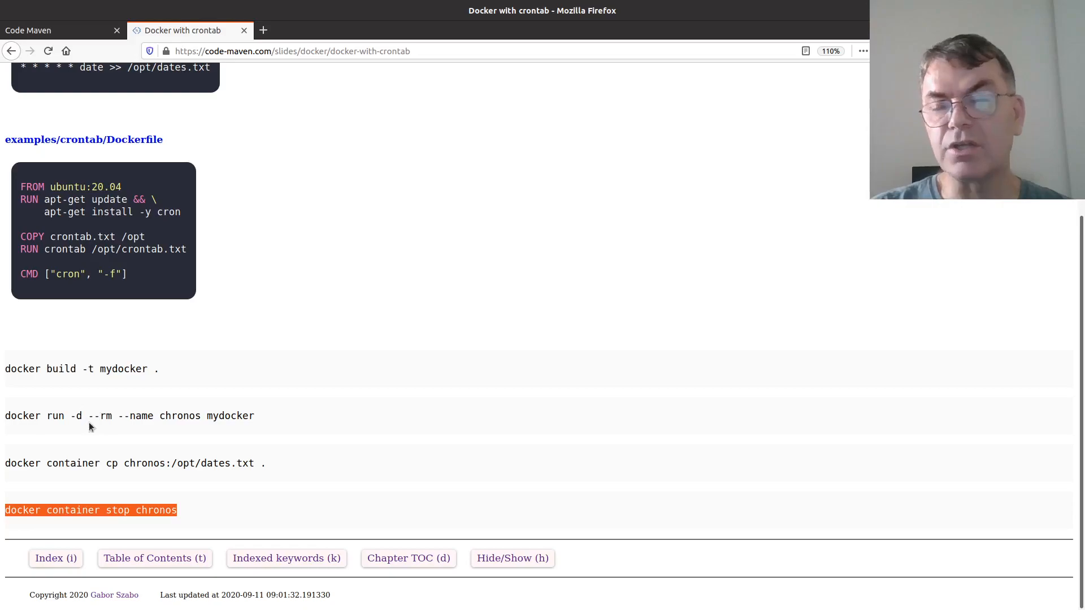
pyautogui.moveTo(270, 398)
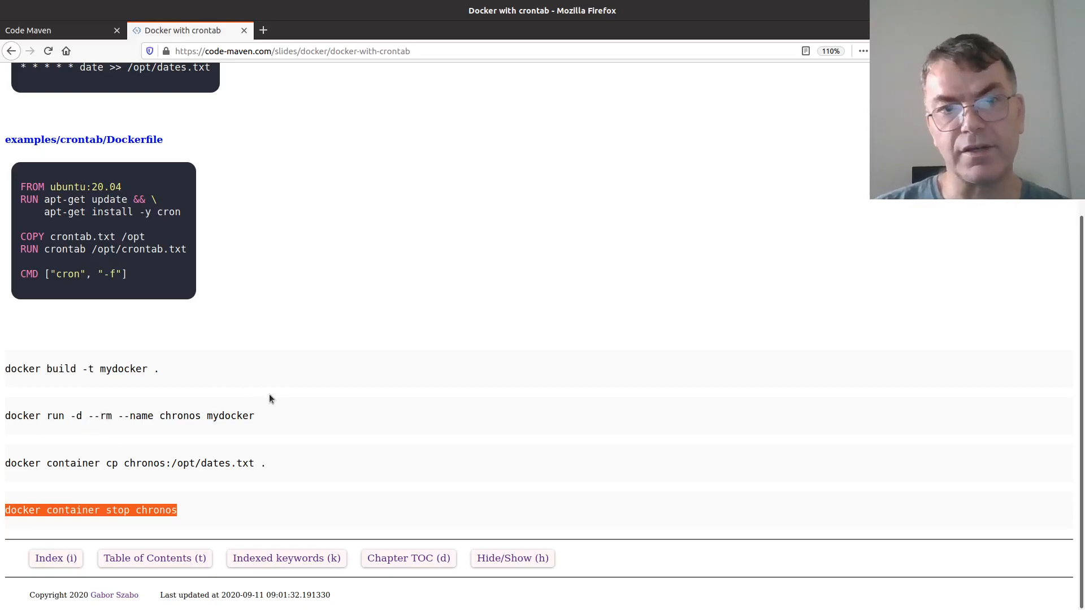
# Scroll up the slide to crontab.txt and the Dockerfile's CMD line
pyautogui.scroll(3)
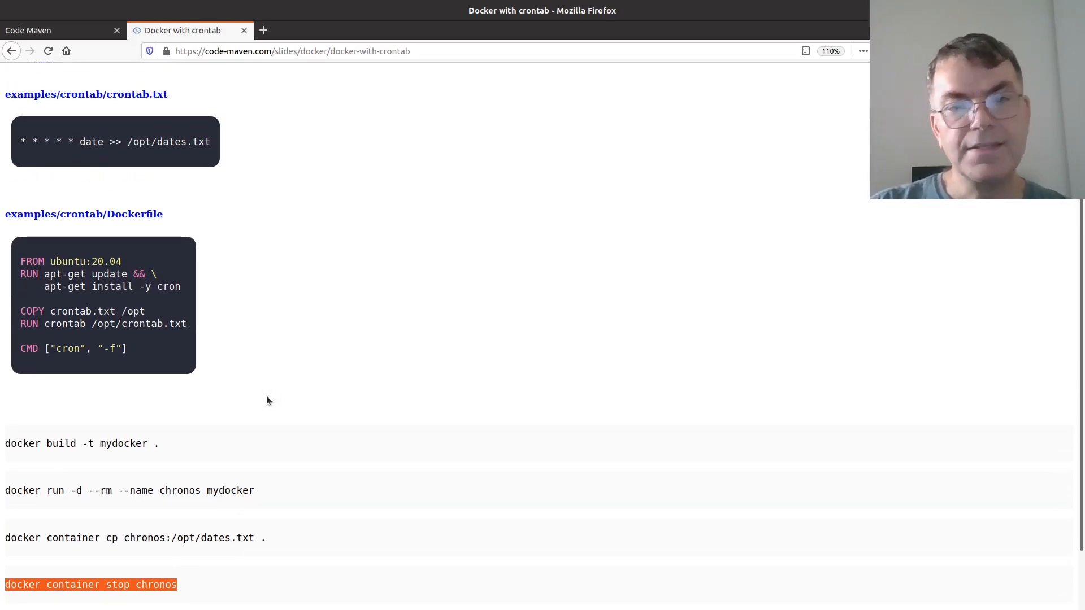
pyautogui.scroll(3)
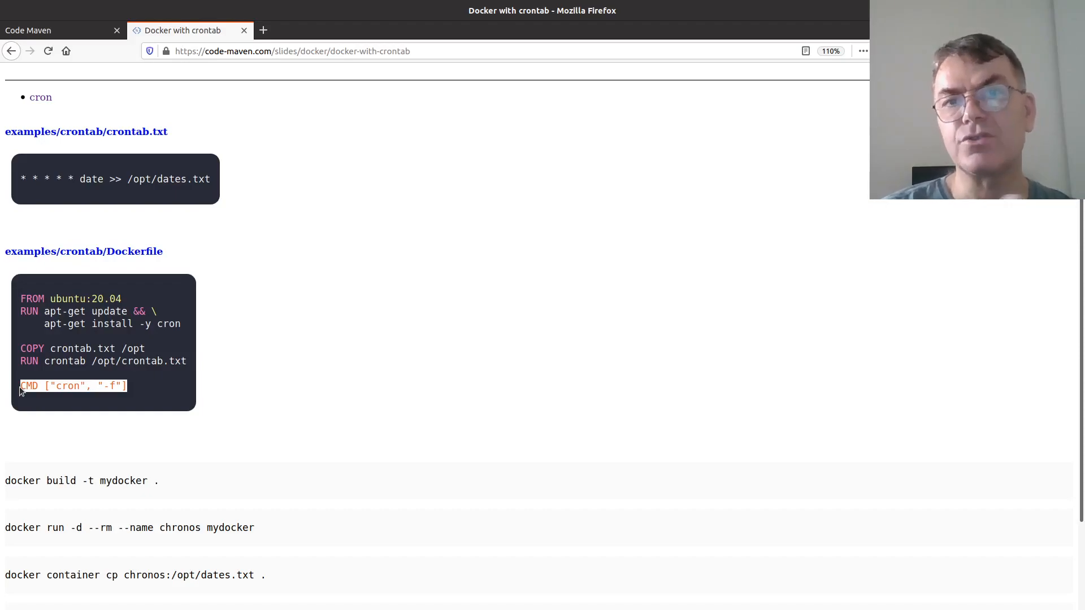
pyautogui.moveTo(328, 401)
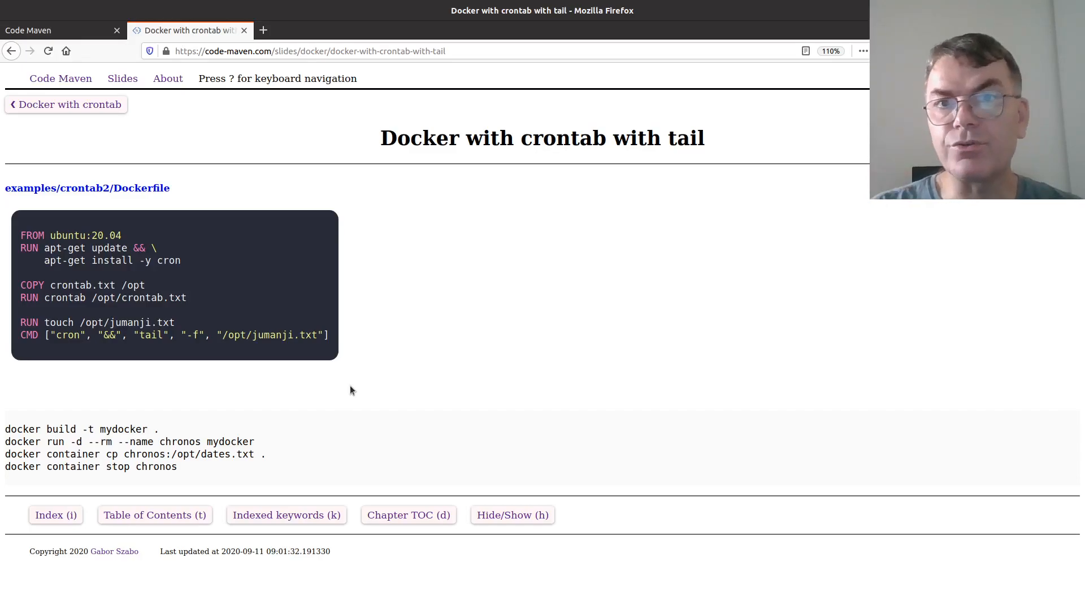
pyautogui.moveTo(444, 490)
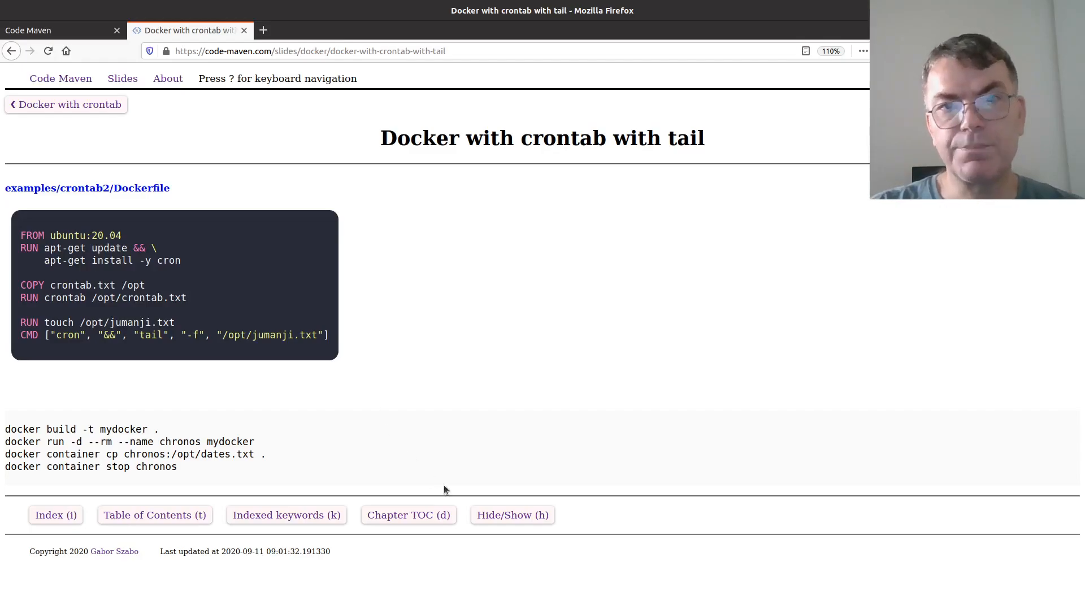
pyautogui.moveTo(142, 224)
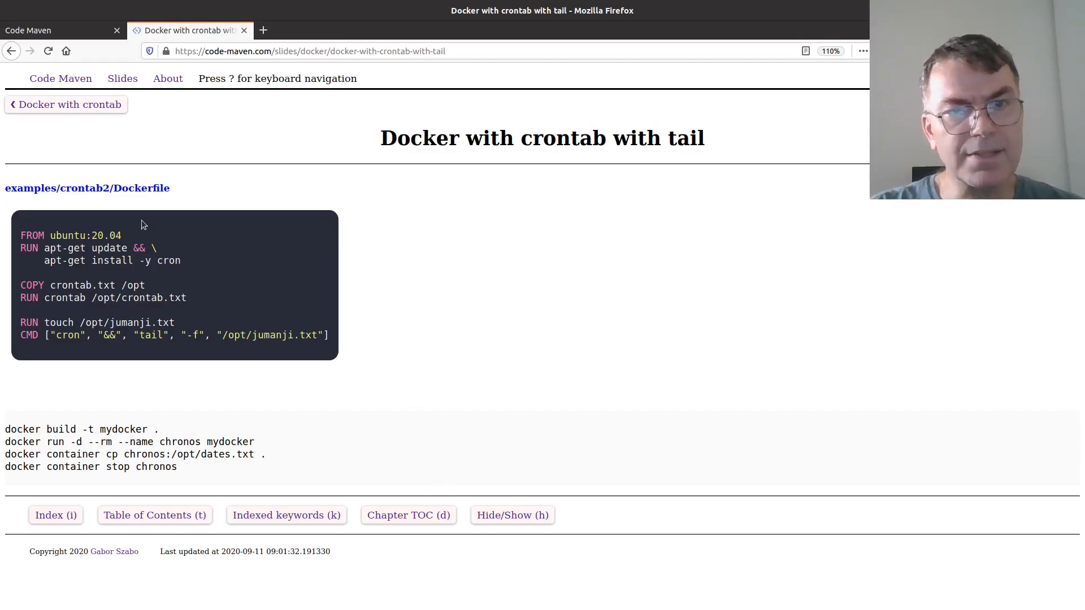
pyautogui.moveTo(26, 235)
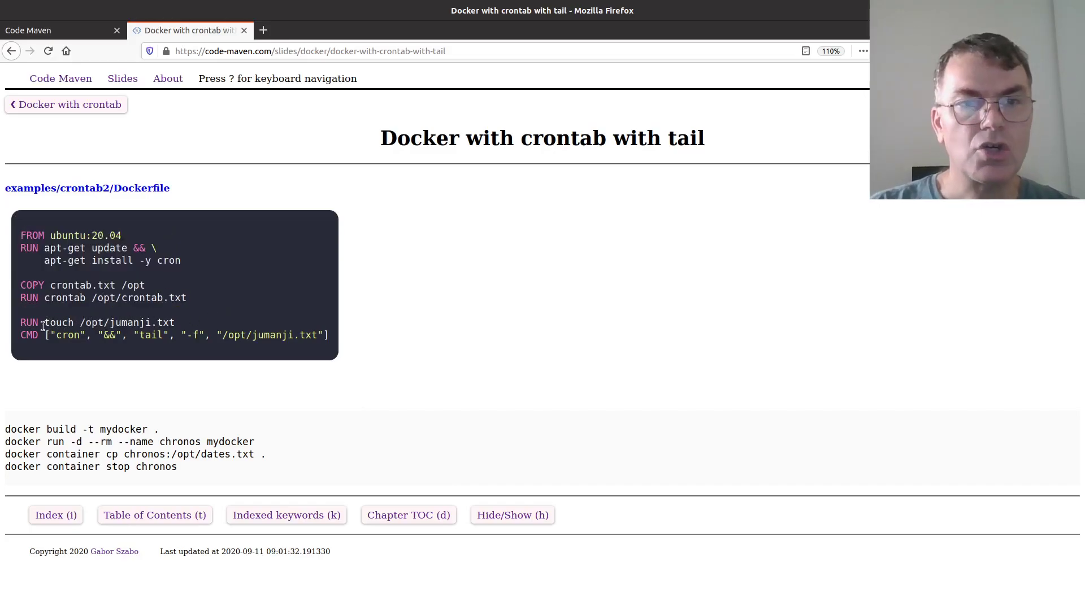
# Select the tail -f /opt/jumanji.txt arguments in the tail slide's CMD line
pyautogui.doubleClick(129, 323)
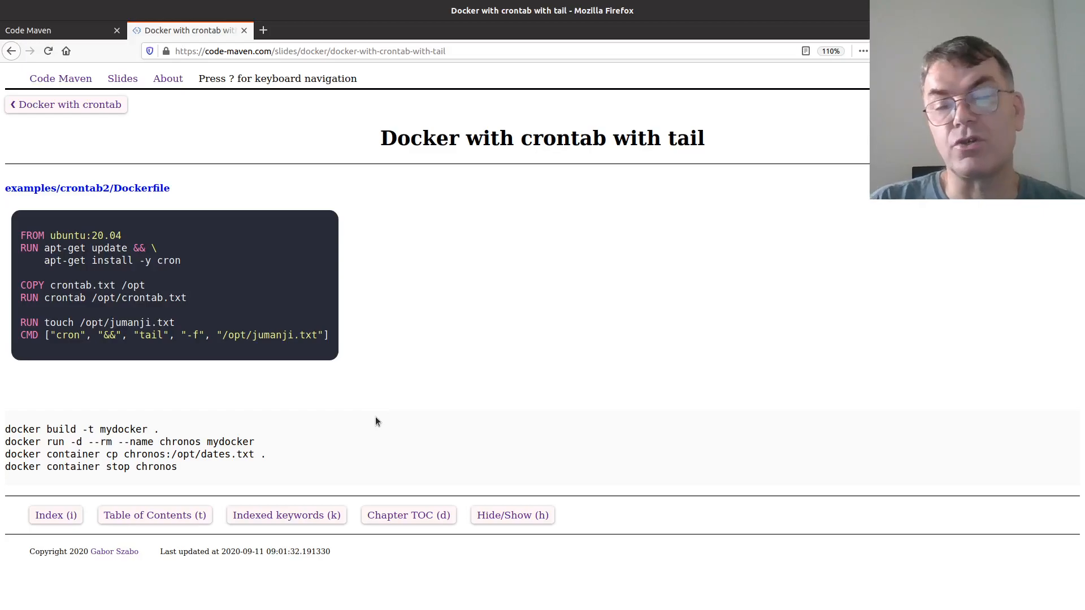
pyautogui.moveTo(186, 357)
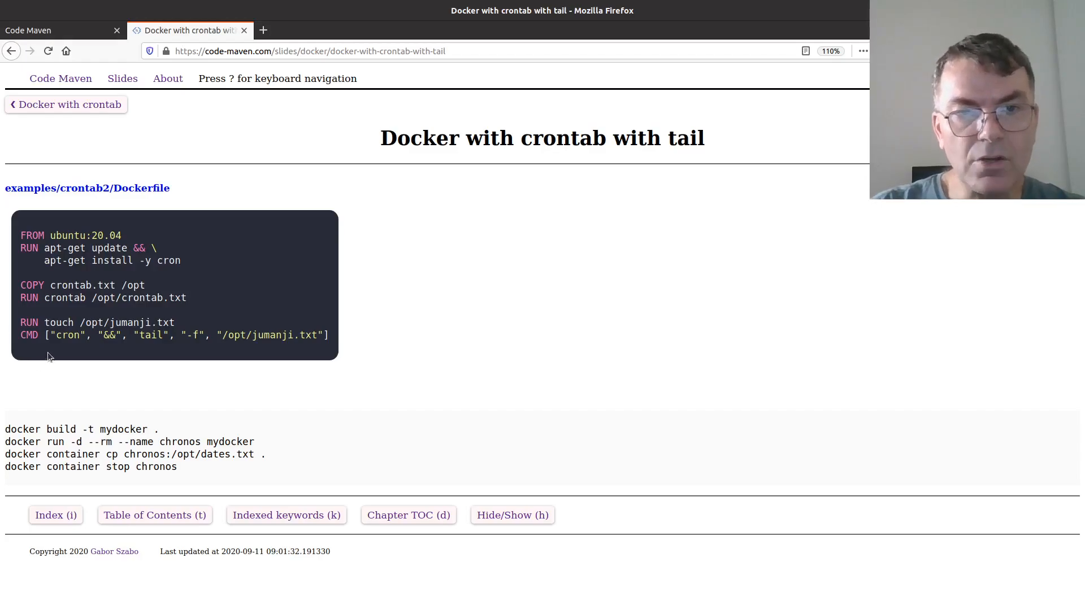
pyautogui.moveTo(83, 336)
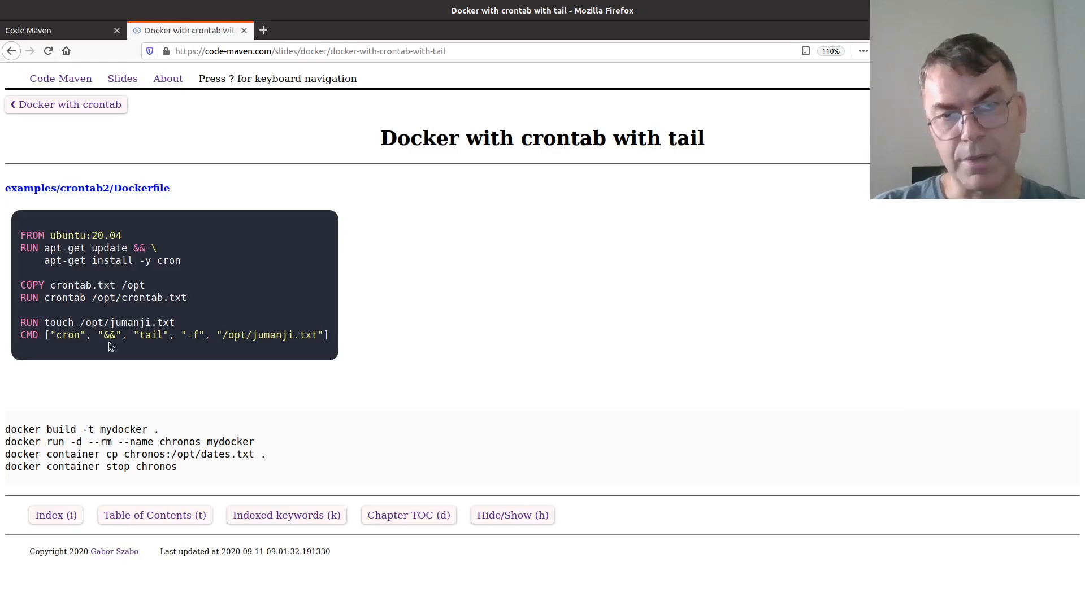
pyautogui.moveTo(78, 387)
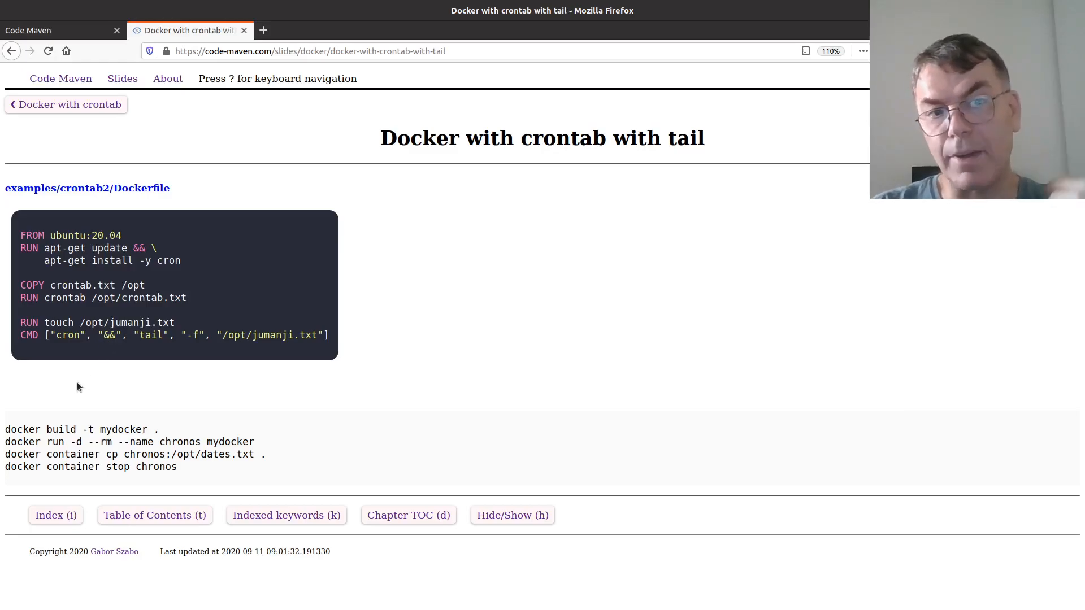
pyautogui.moveTo(115, 348)
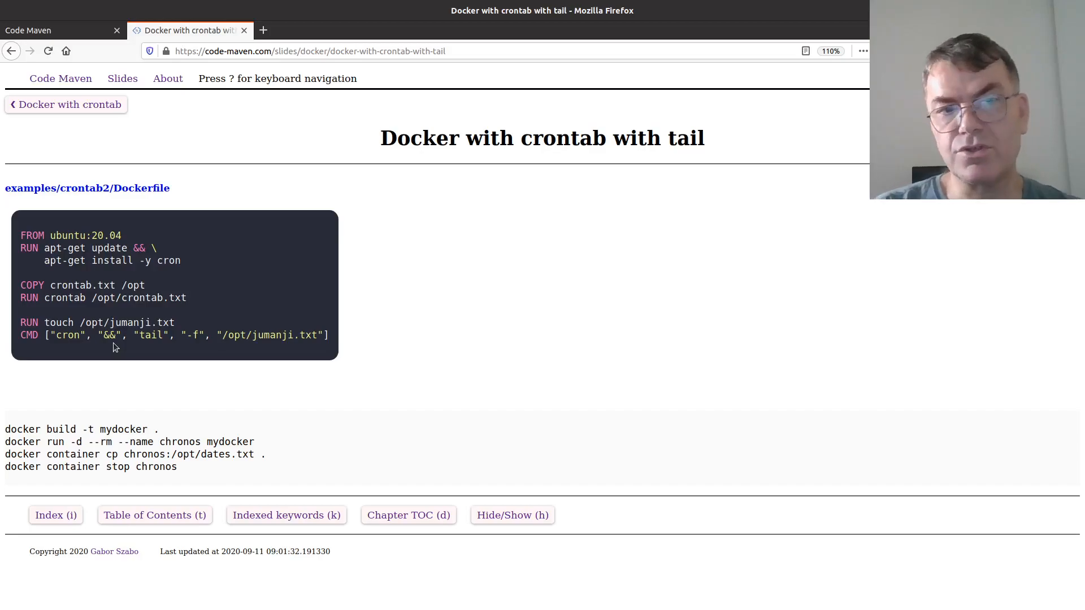
pyautogui.moveTo(77, 350)
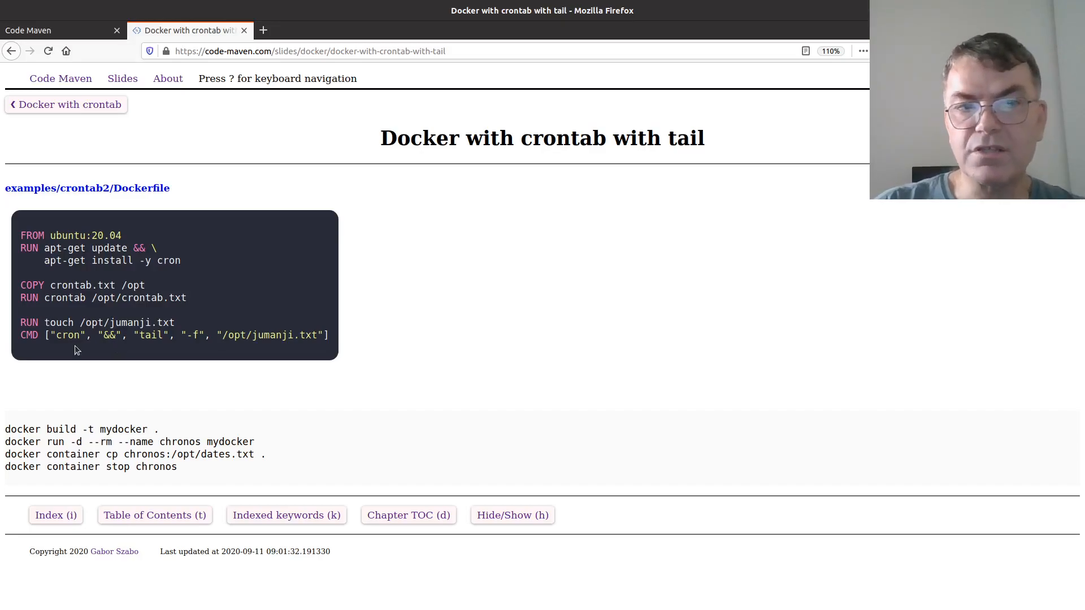
pyautogui.moveTo(135, 346)
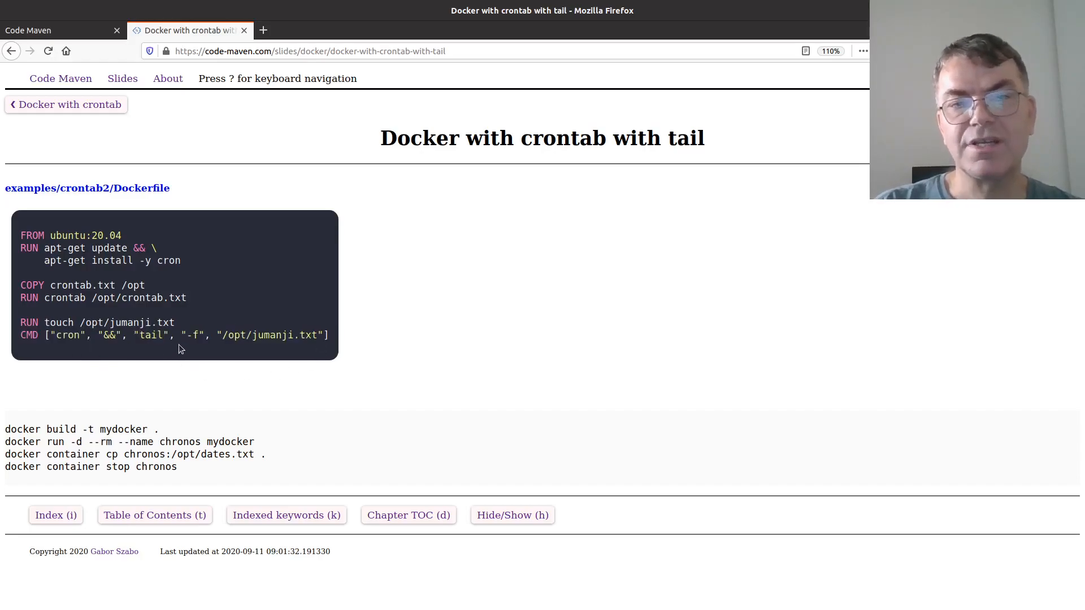
pyautogui.moveTo(283, 336)
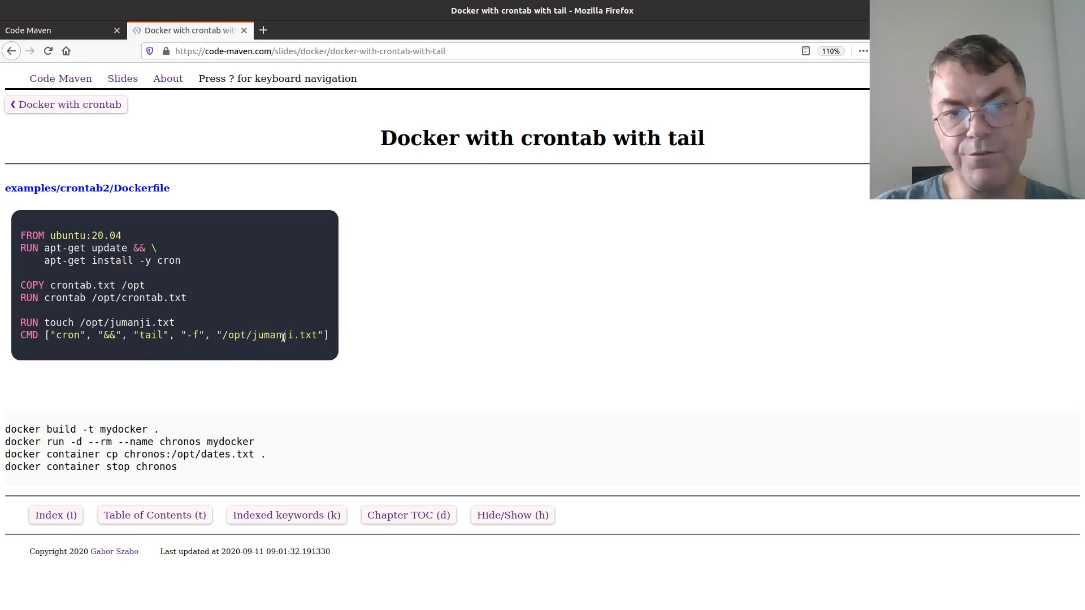
pyautogui.doubleClick(272, 335)
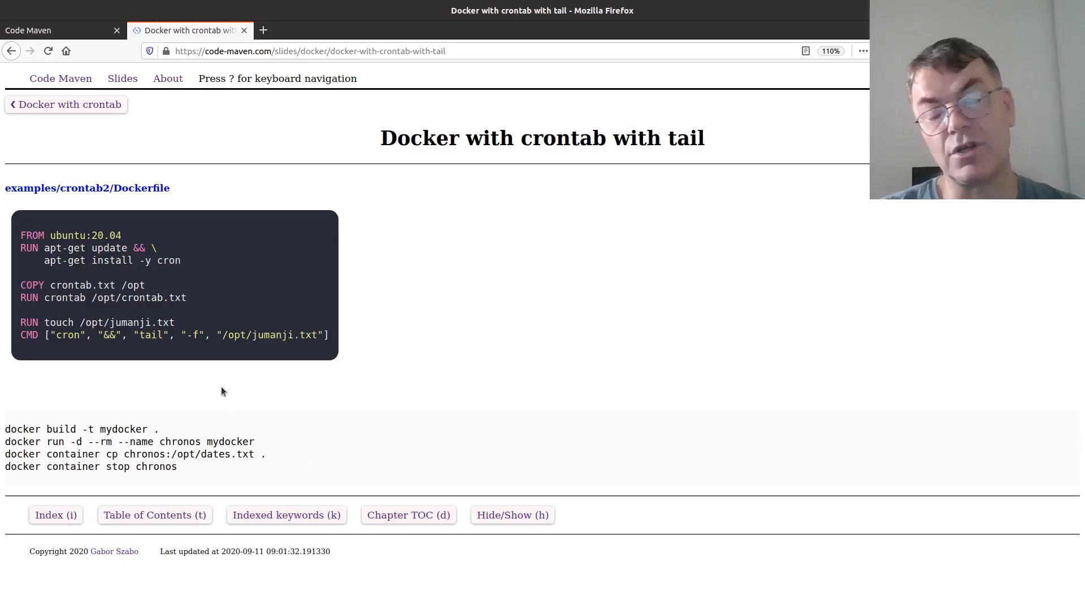
pyautogui.moveTo(168, 372)
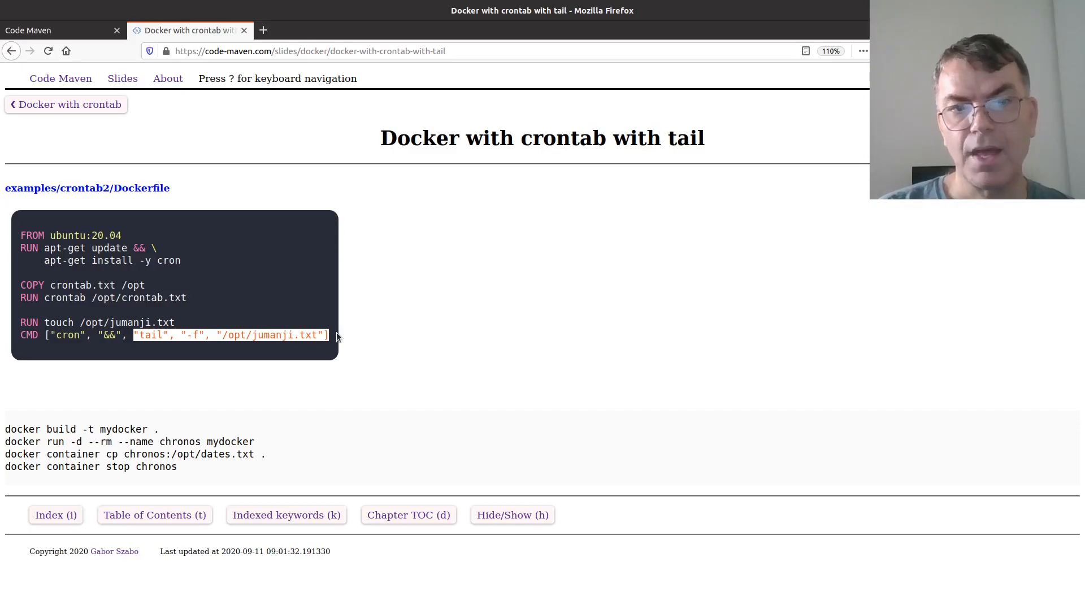
pyautogui.moveTo(83, 505)
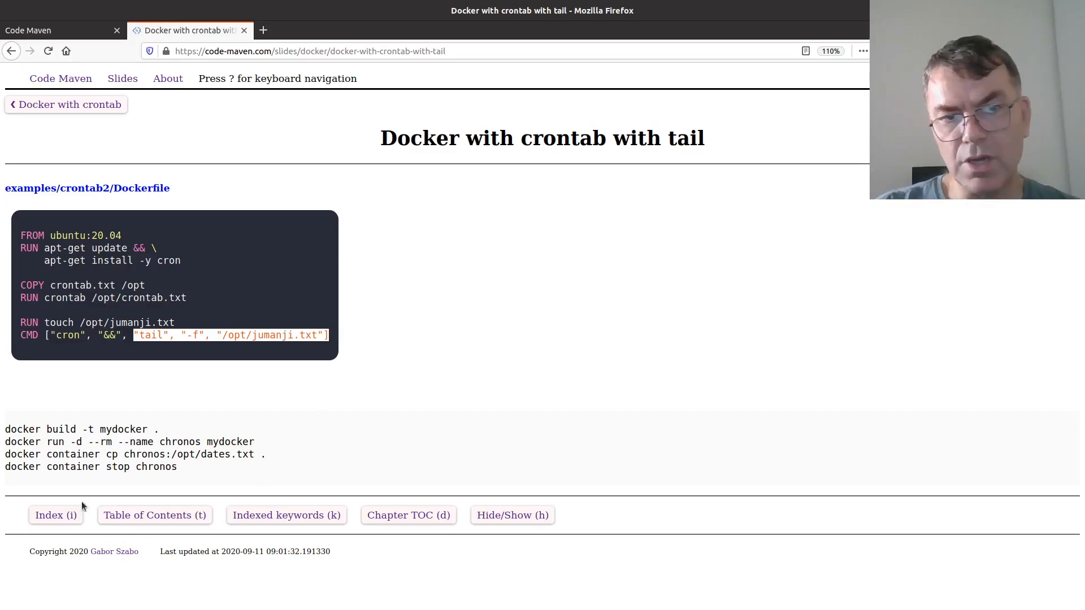
pyautogui.moveTo(298, 460)
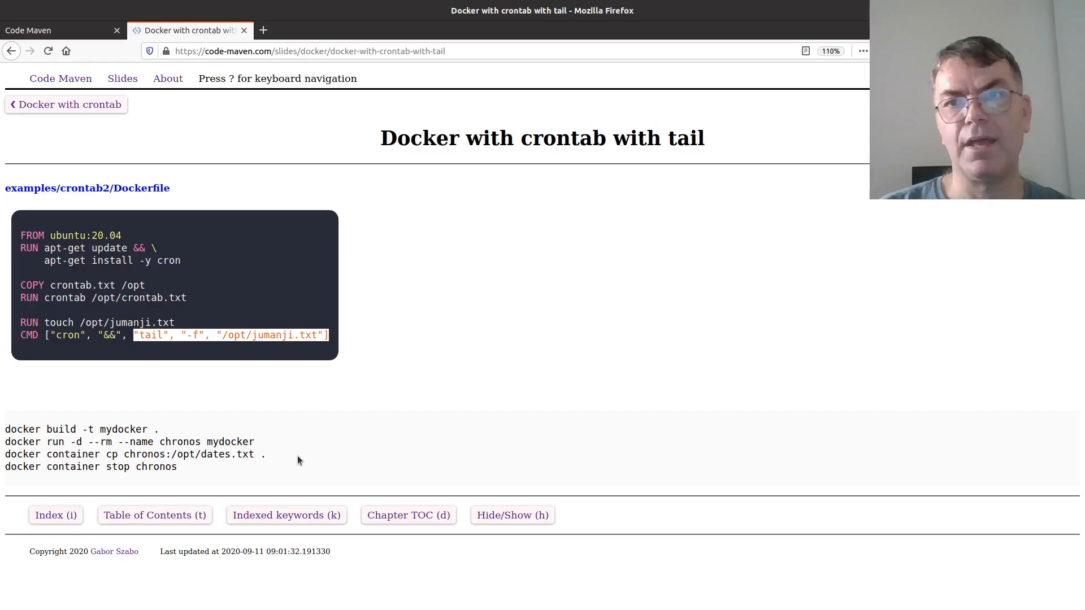